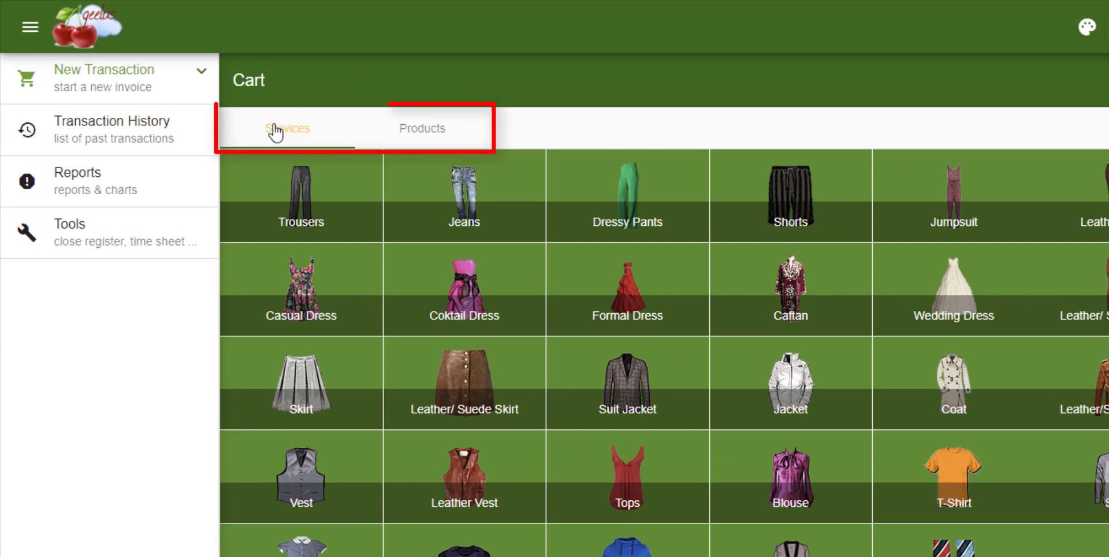
- Browse between the services catalogue, retail products list and help resources
left_click(423, 128)
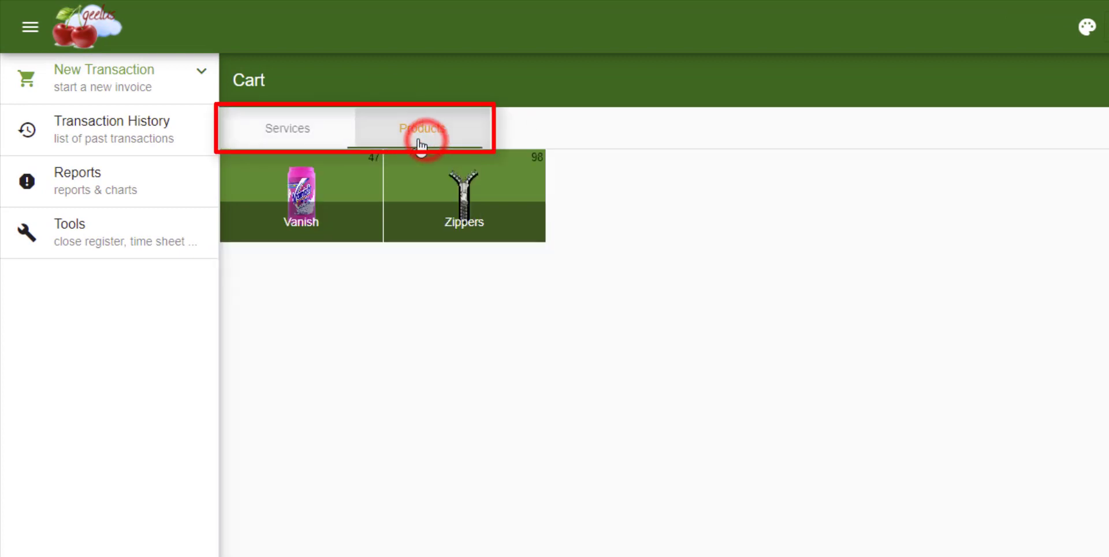
left_click(286, 129)
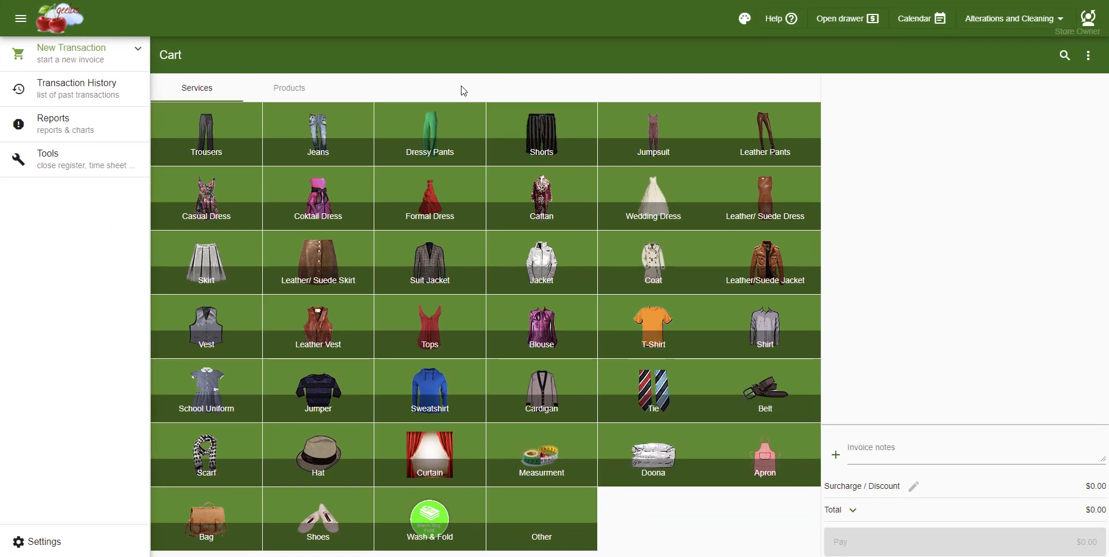
mouse_move(670, 87)
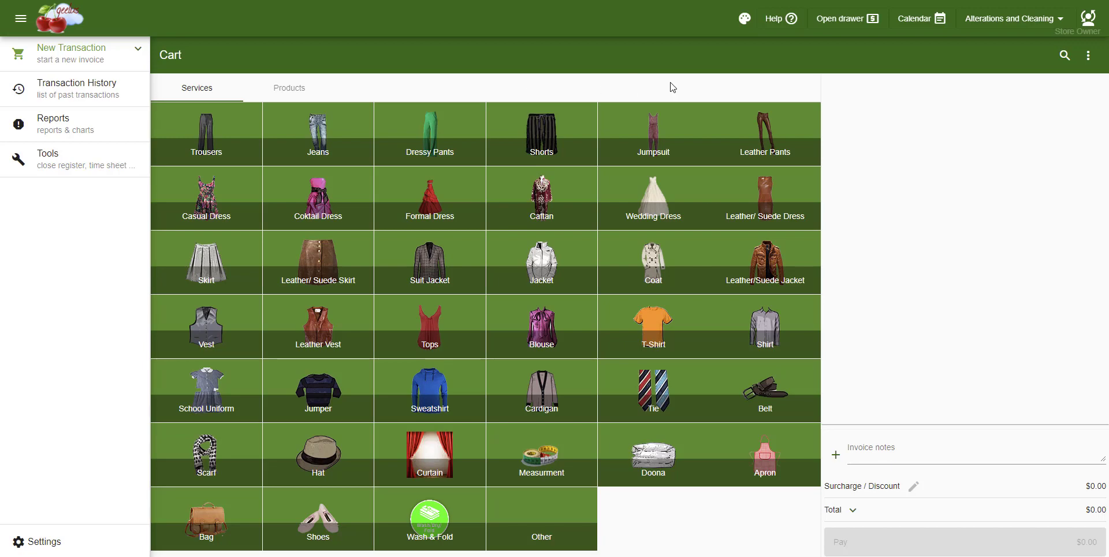
left_click(775, 19)
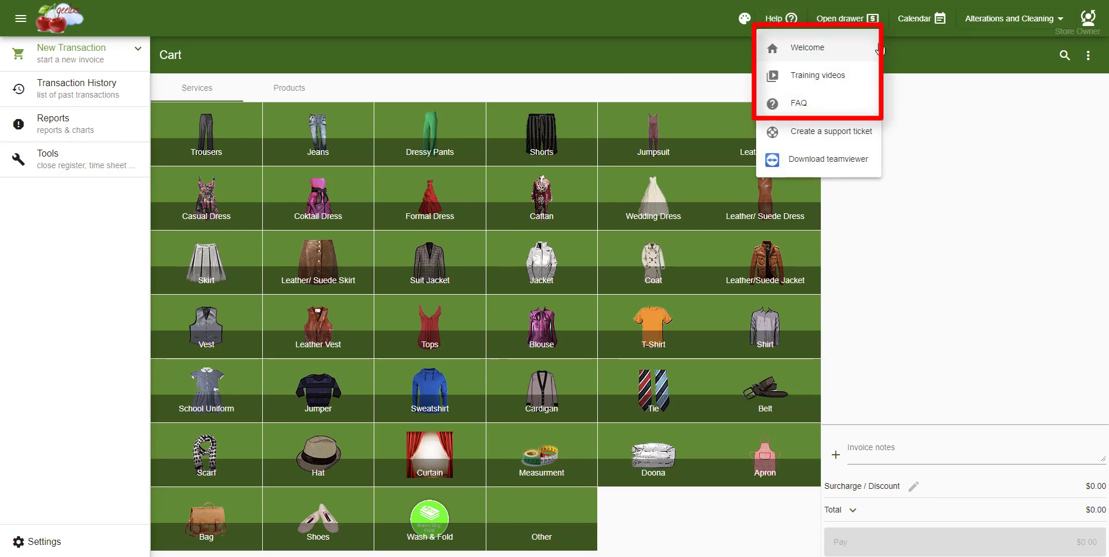
mouse_move(859, 106)
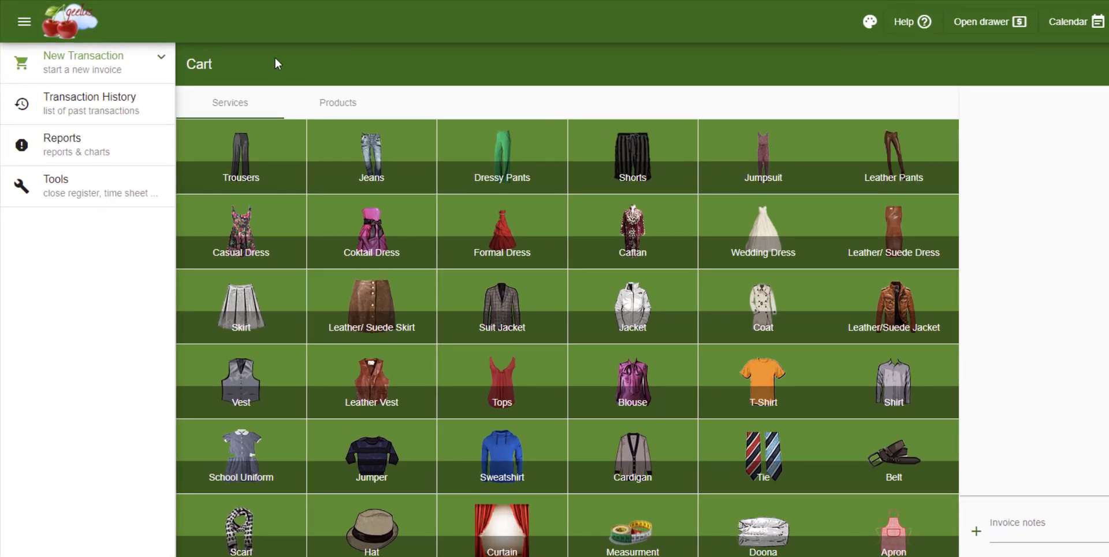
left_click(230, 102)
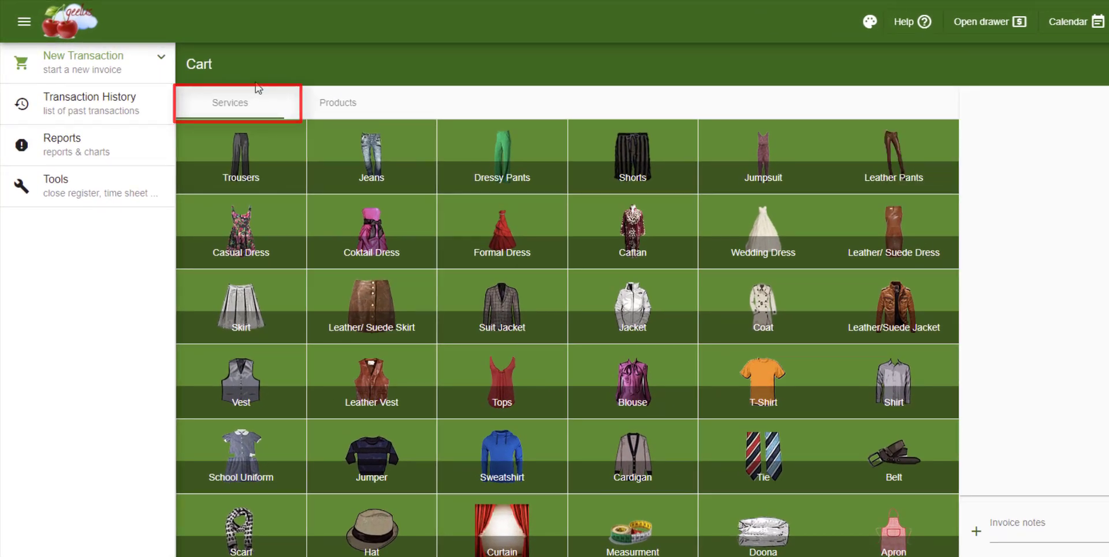
left_click(338, 103)
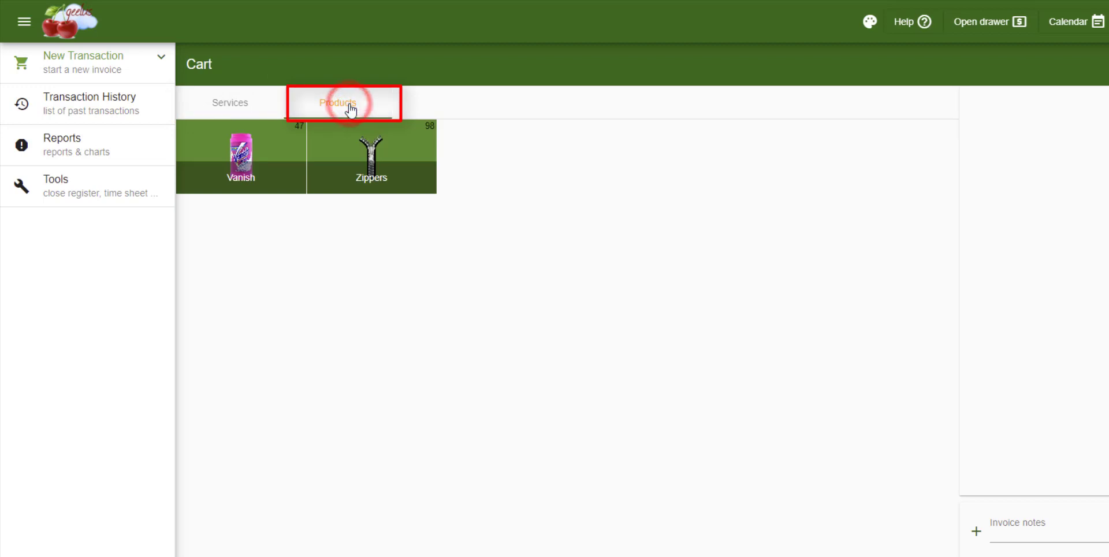
left_click(229, 103)
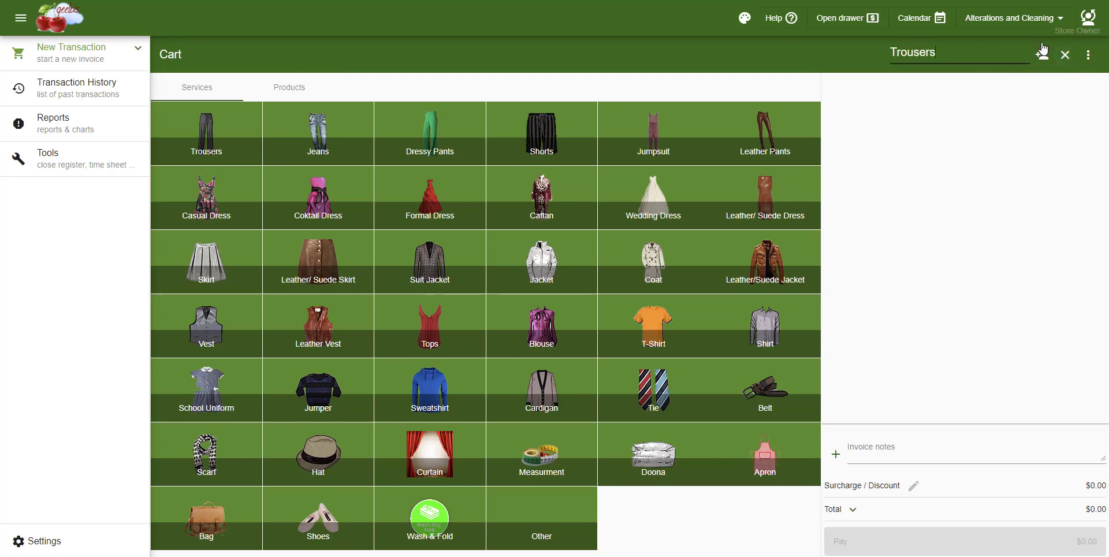
- Search for Trousers, then add one Trousers item to the cart
left_click(1042, 55)
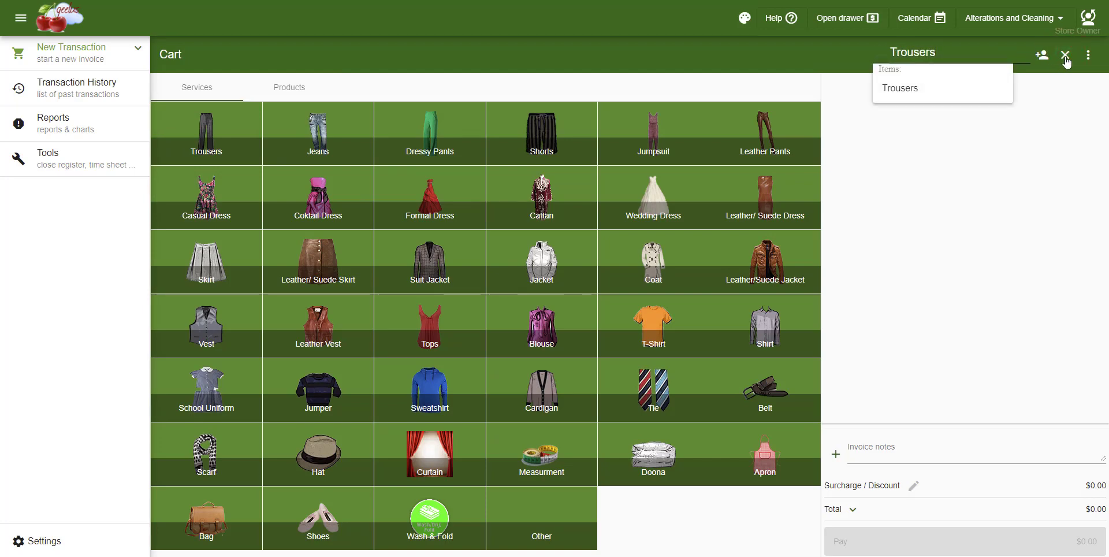
left_click(1066, 55)
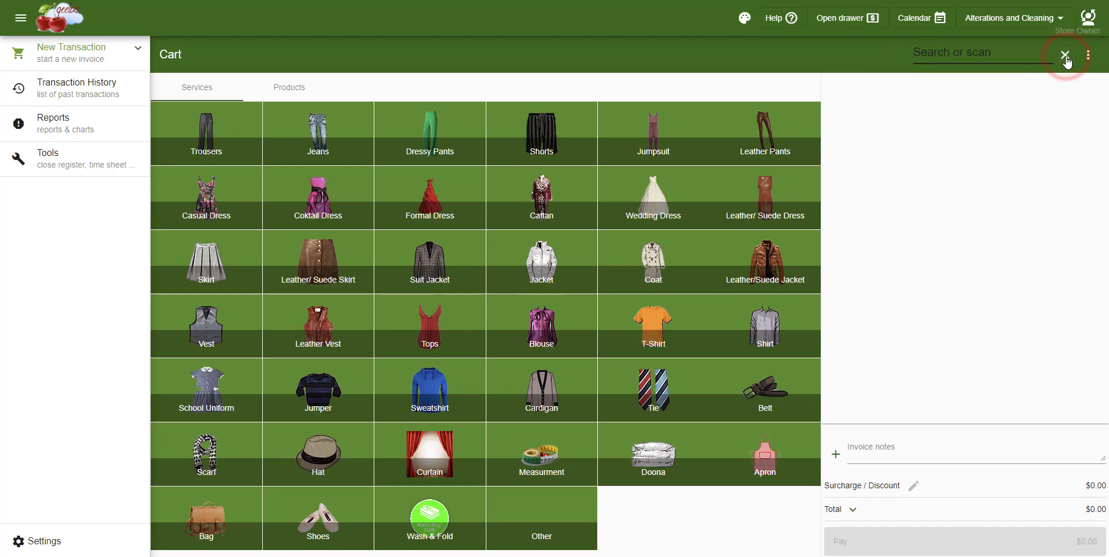
left_click(1066, 54)
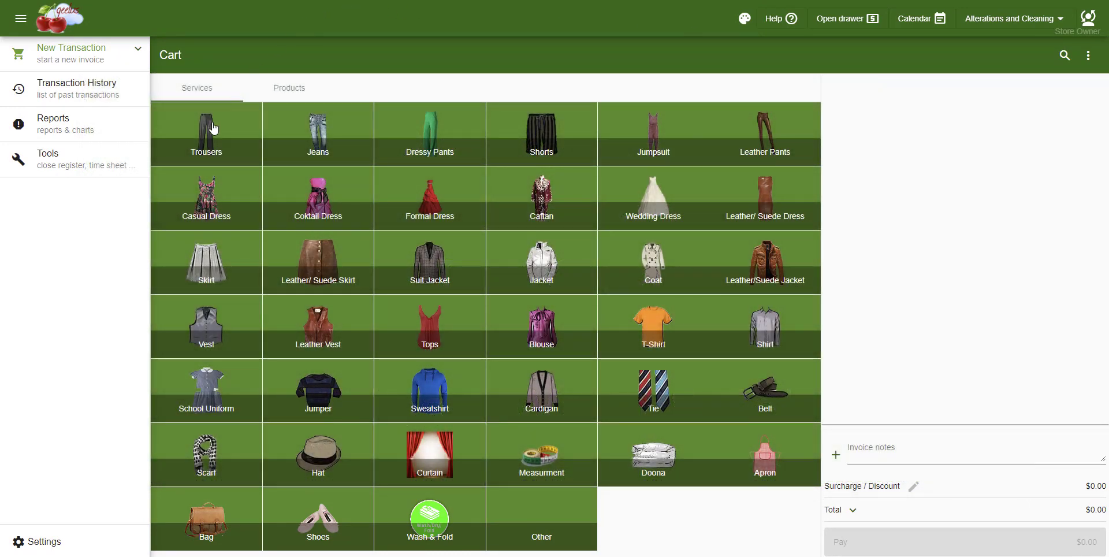
left_click(206, 134)
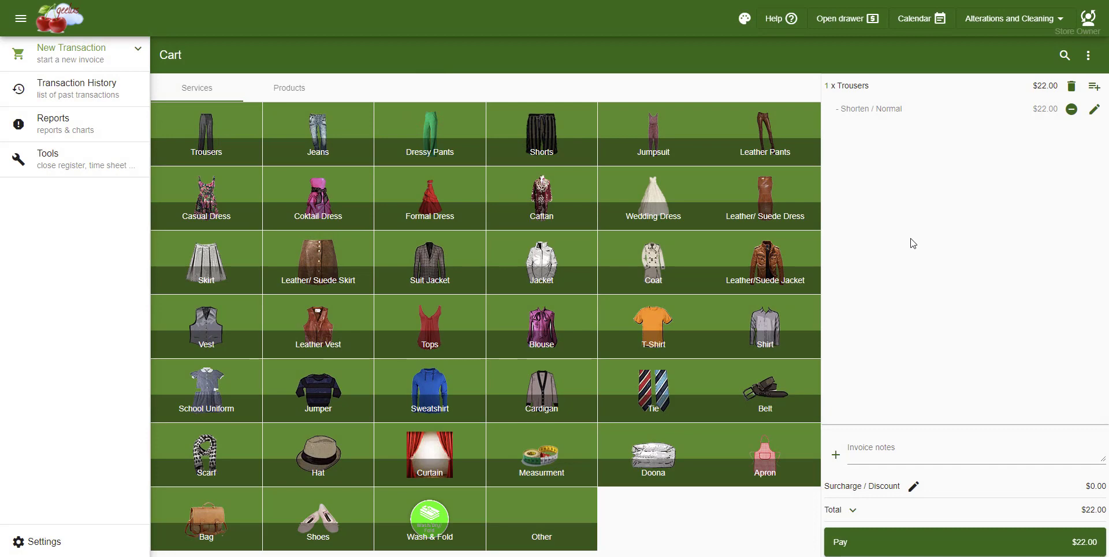
mouse_move(1016, 233)
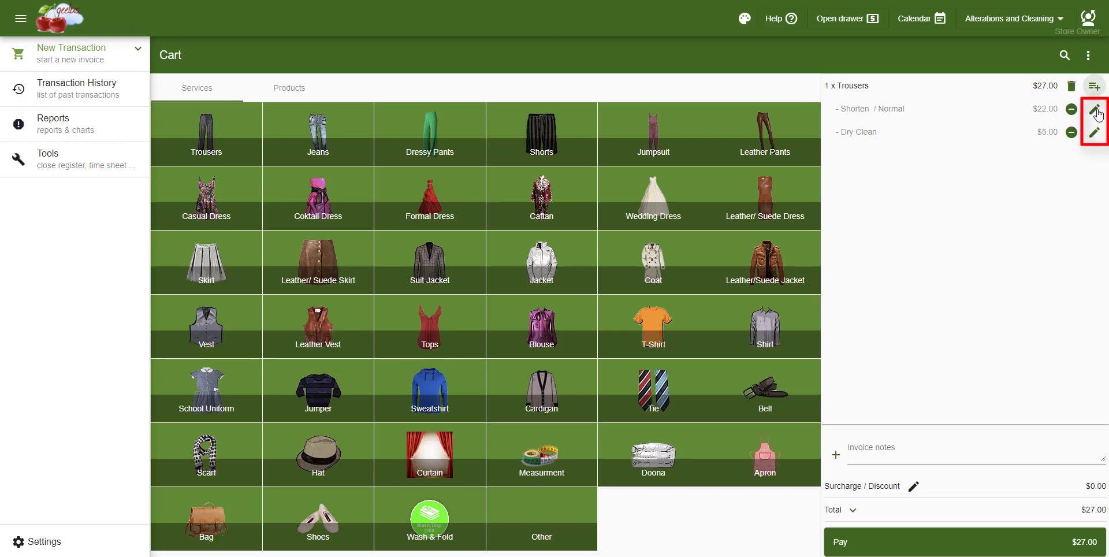
- Set the Shorten / Normal trousers to quantity 2 with the 10% Offer discount and confirm
left_click(1094, 112)
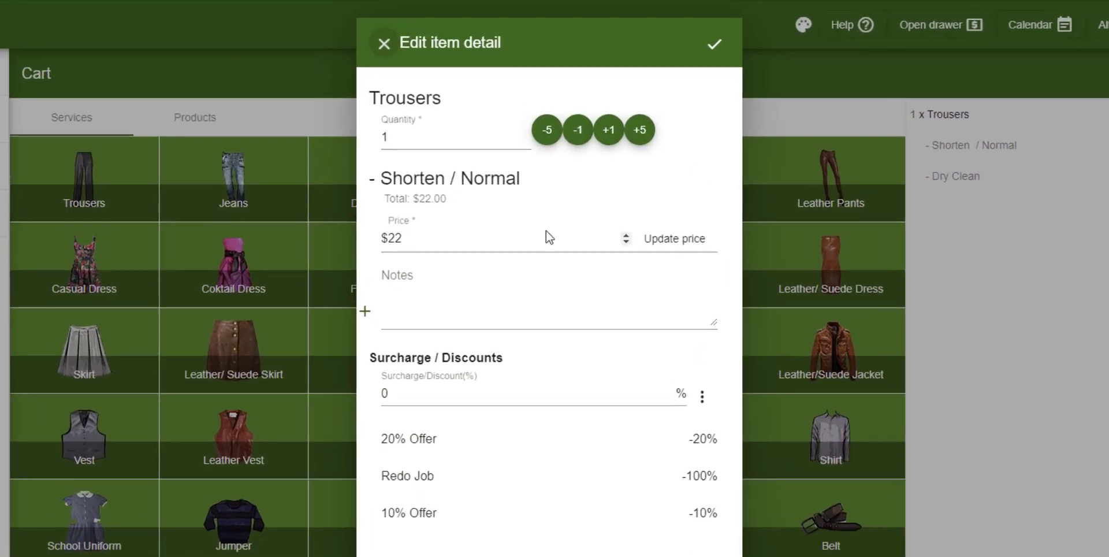
left_click(606, 129)
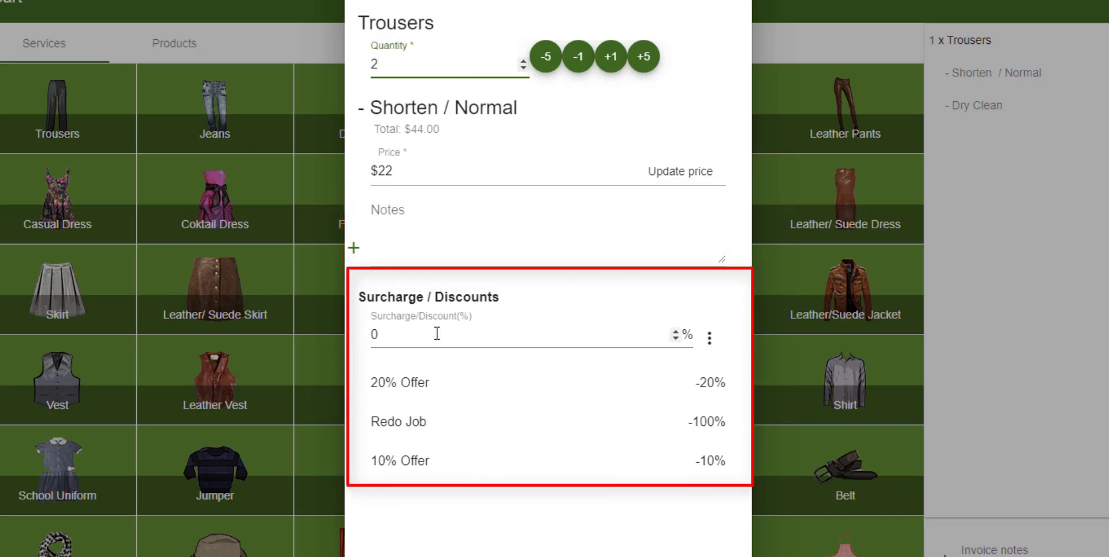
left_click(436, 334)
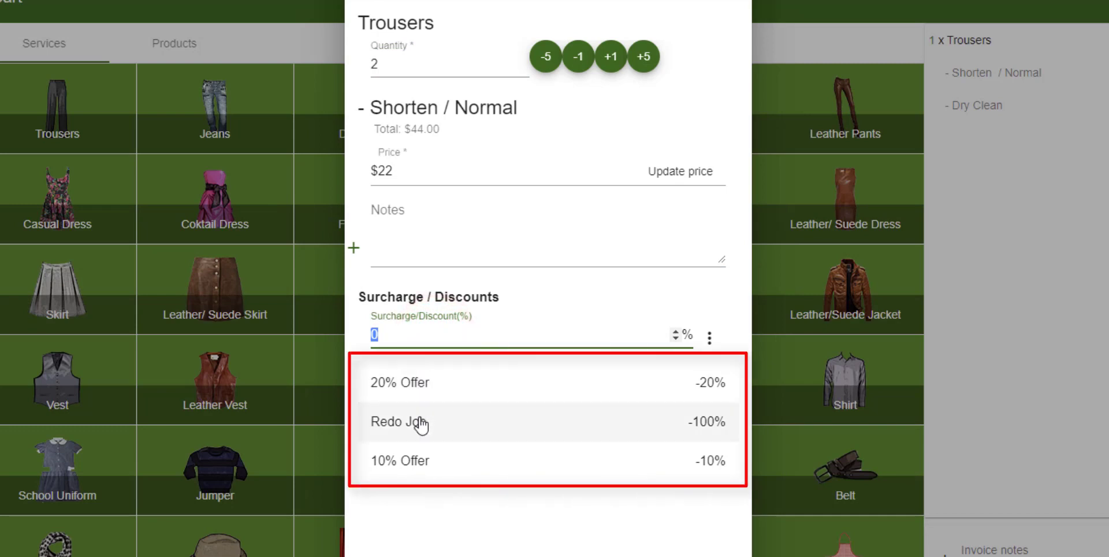
mouse_move(416, 463)
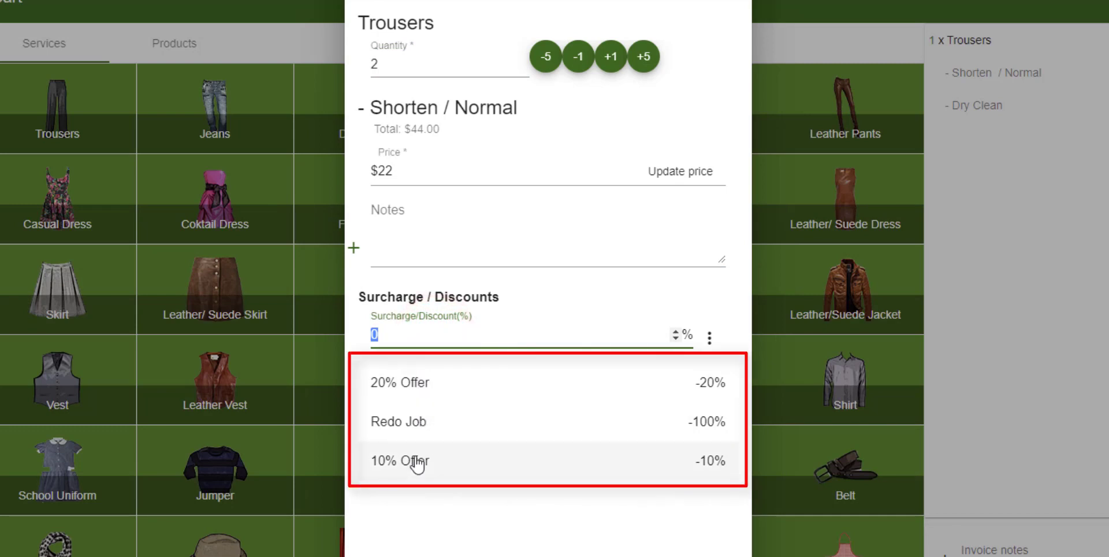
left_click(400, 461)
type("Pinned by customer.")
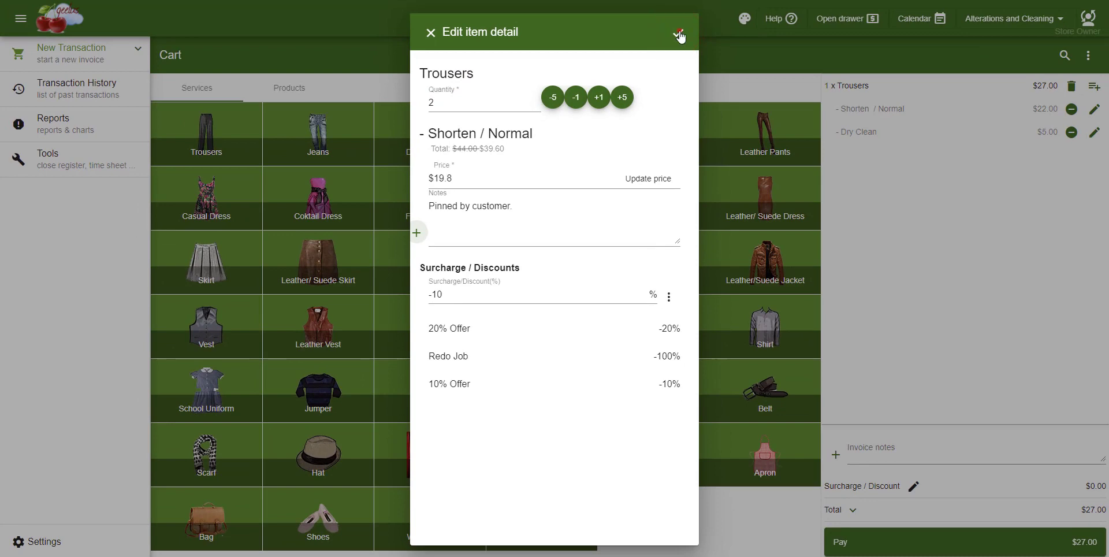
left_click(679, 34)
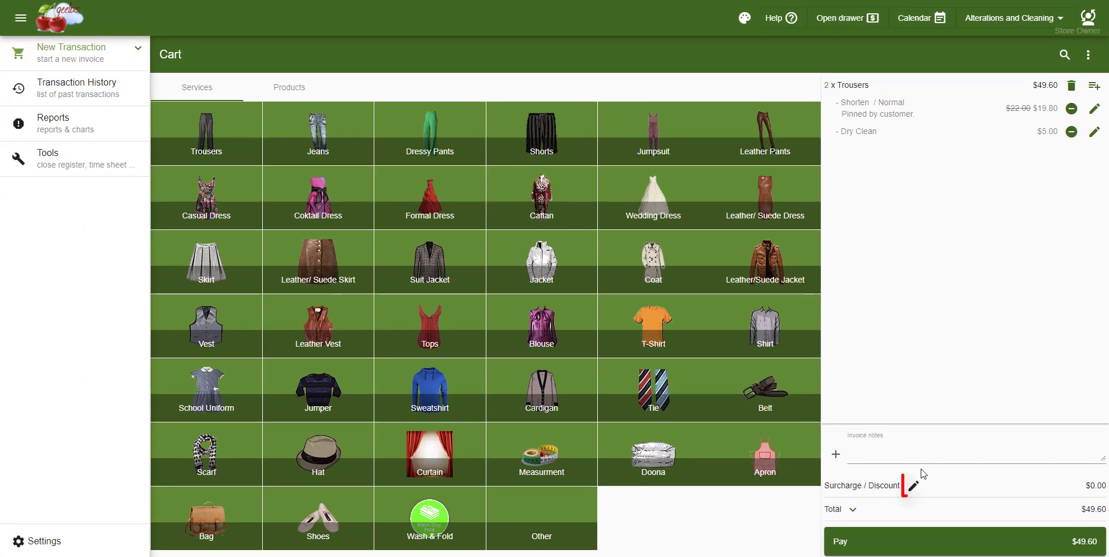
left_click(914, 486)
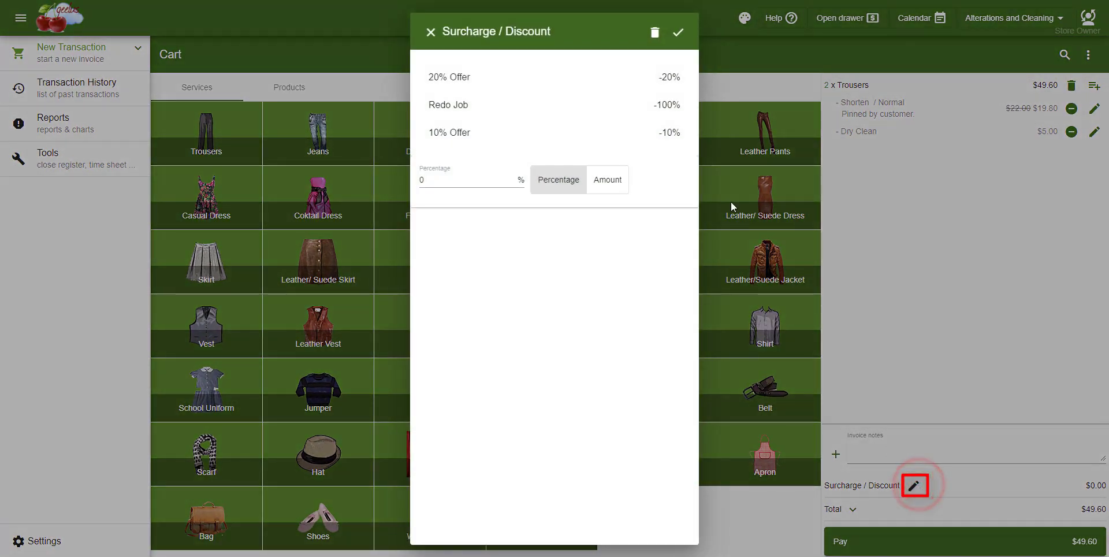
left_click(678, 33)
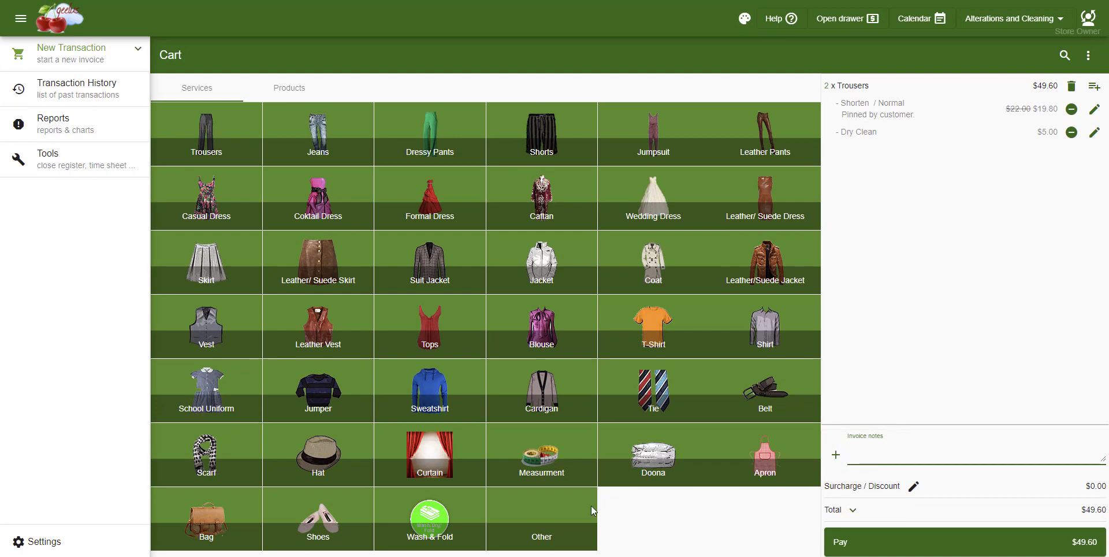
mouse_move(430, 512)
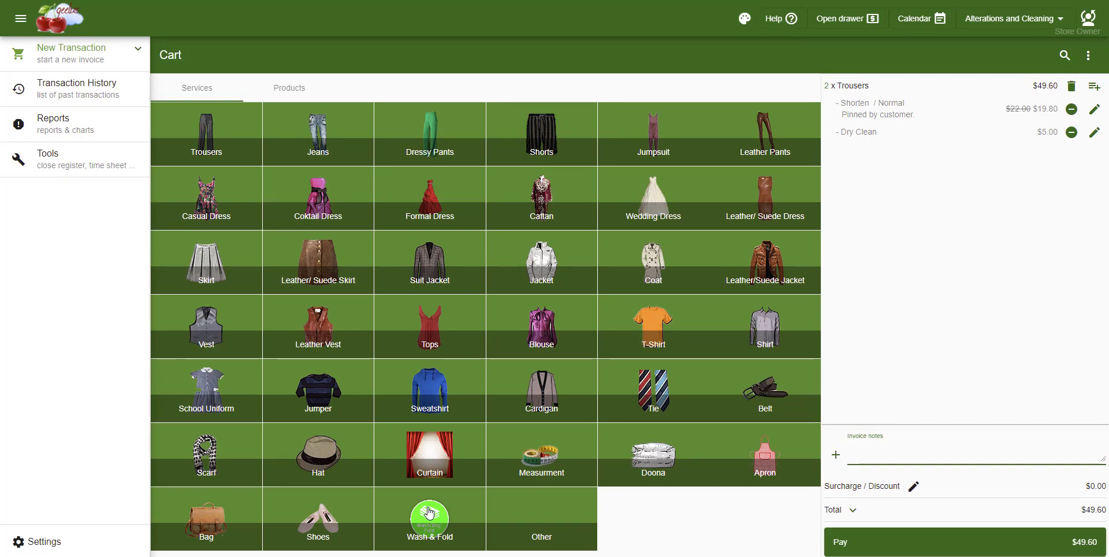
- Add Wash & Fold to the cart with a weight of 2.5 lbs
left_click(430, 518)
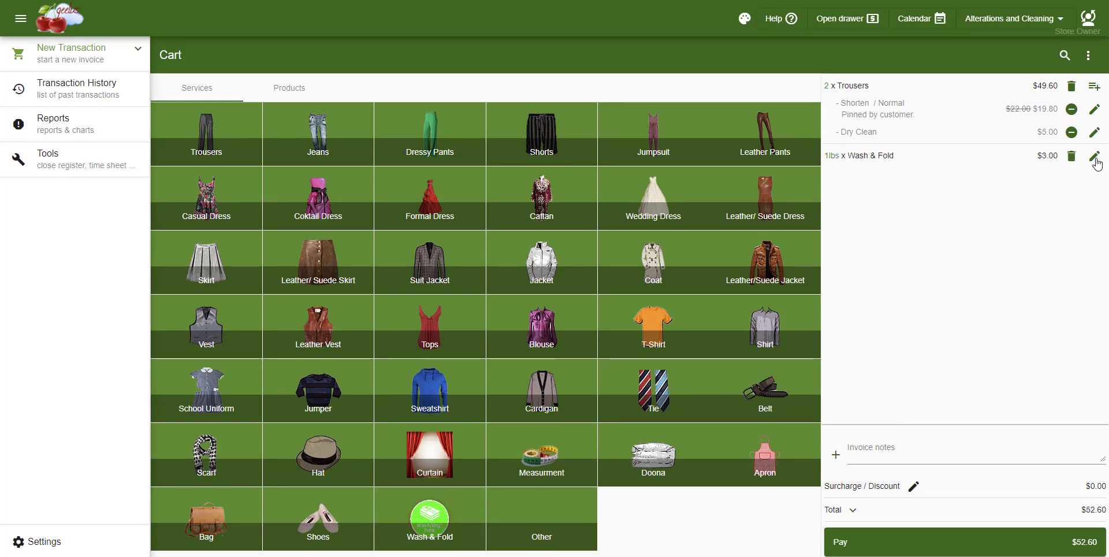
left_click(1096, 156)
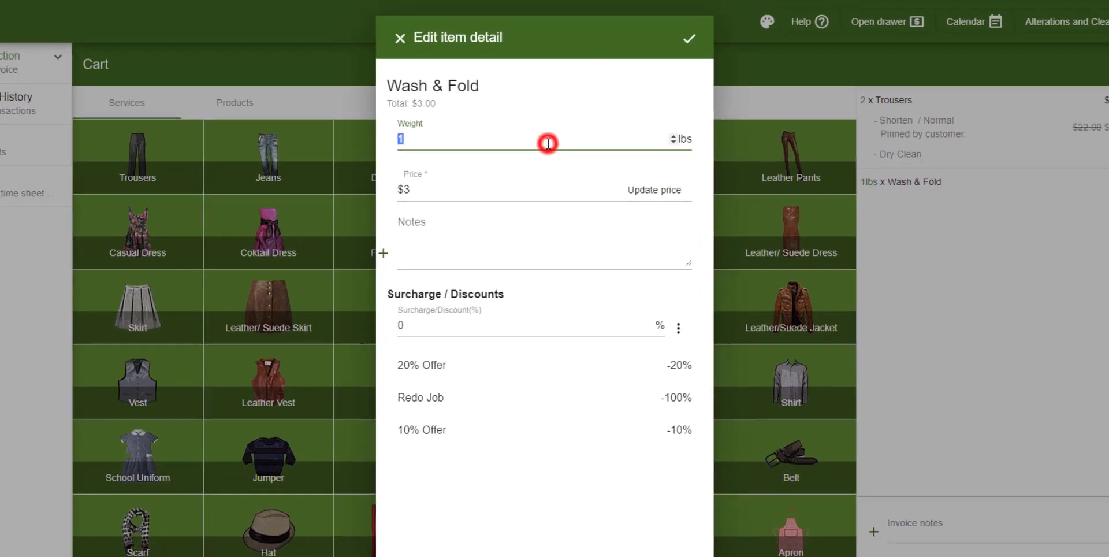
type("2.5")
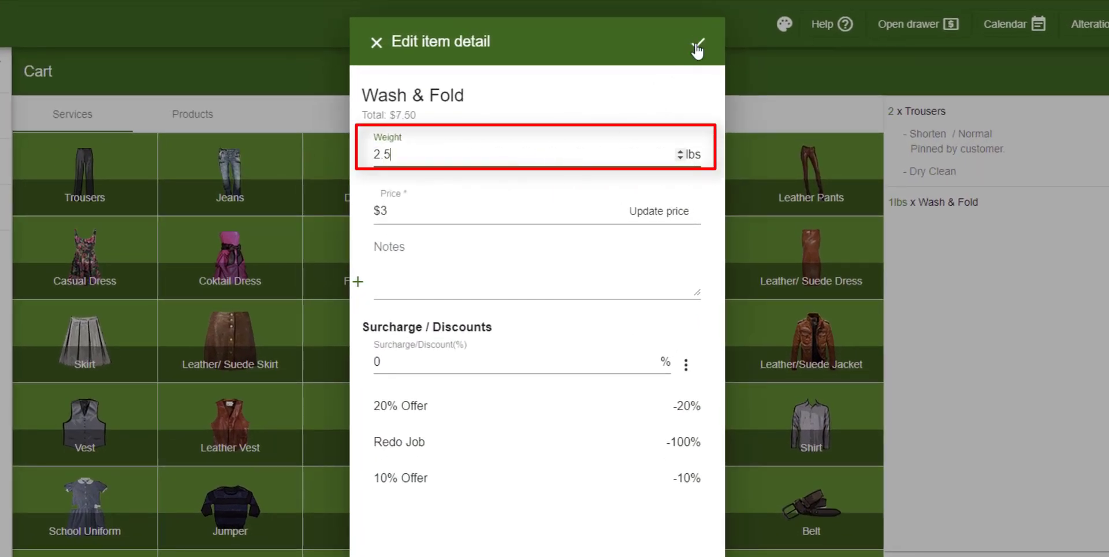
left_click(697, 41)
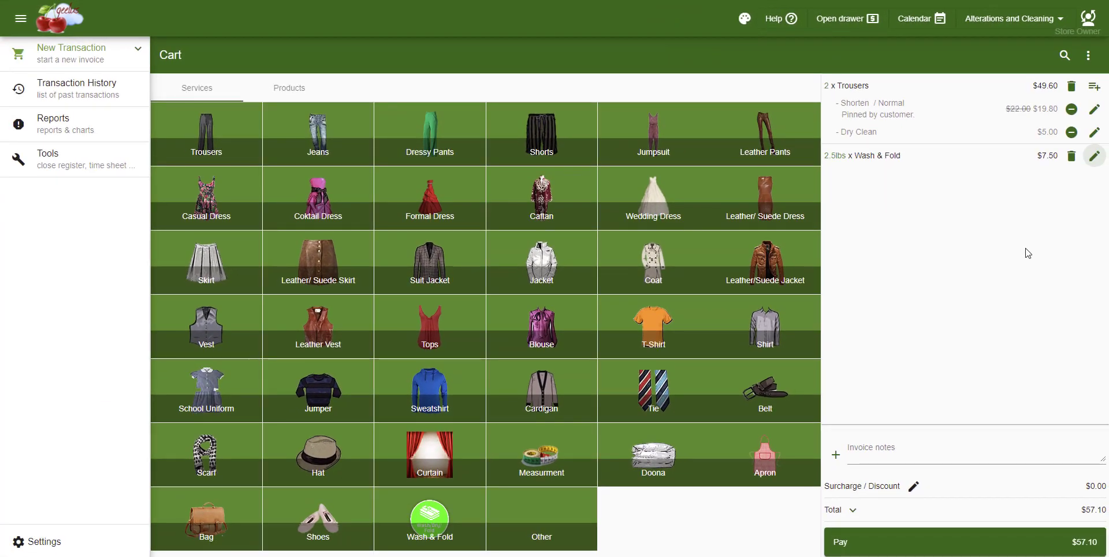
mouse_move(1021, 225)
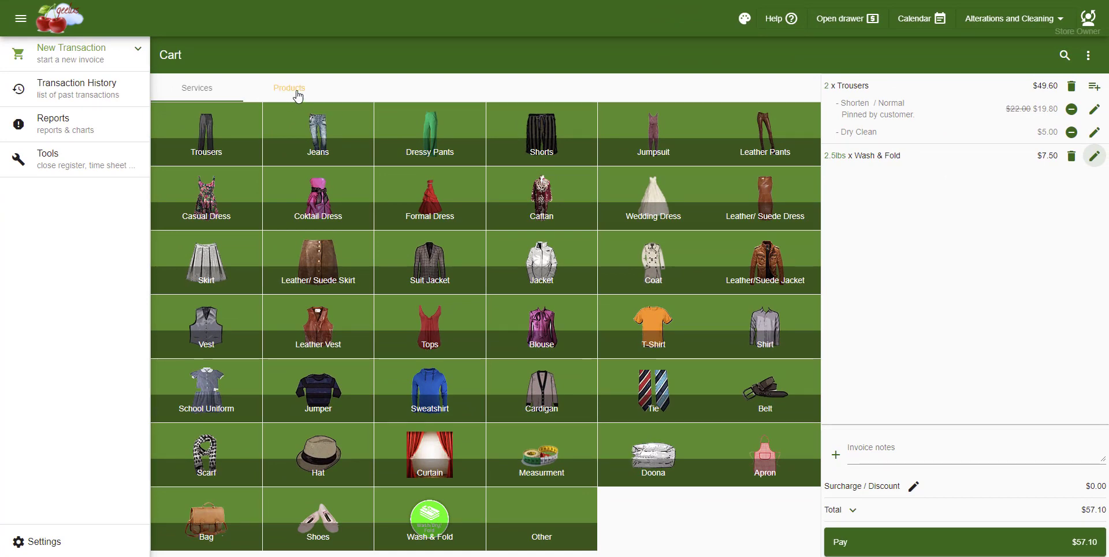
- Add the Vanish retail product to the cart
left_click(289, 88)
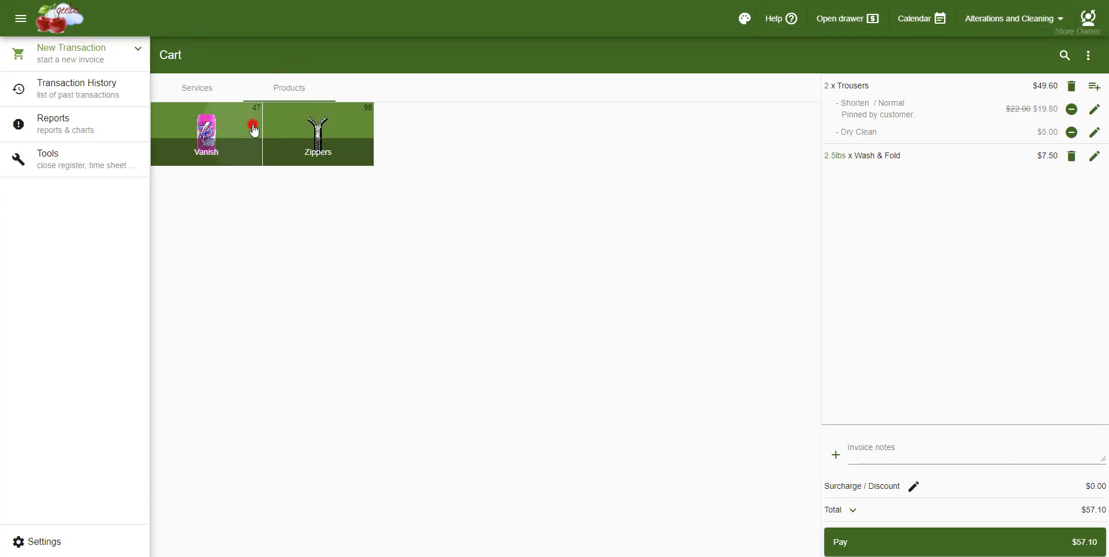
left_click(318, 134)
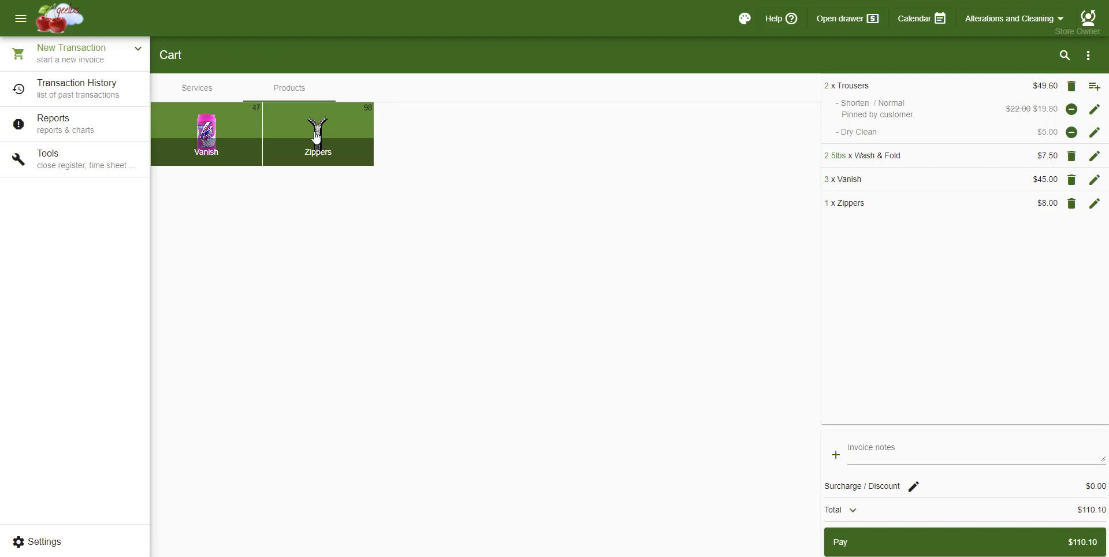
mouse_move(319, 138)
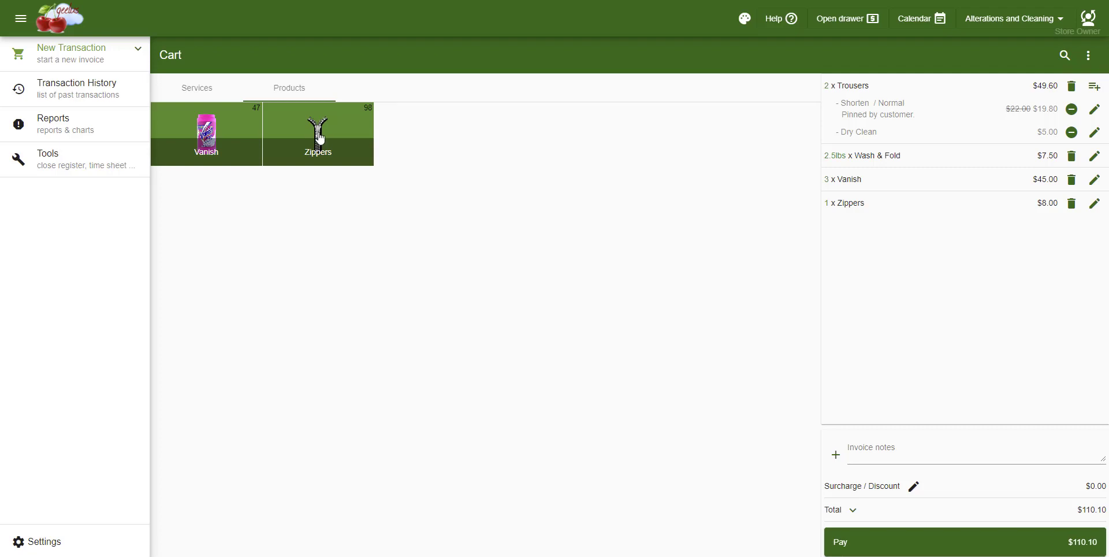
mouse_move(506, 140)
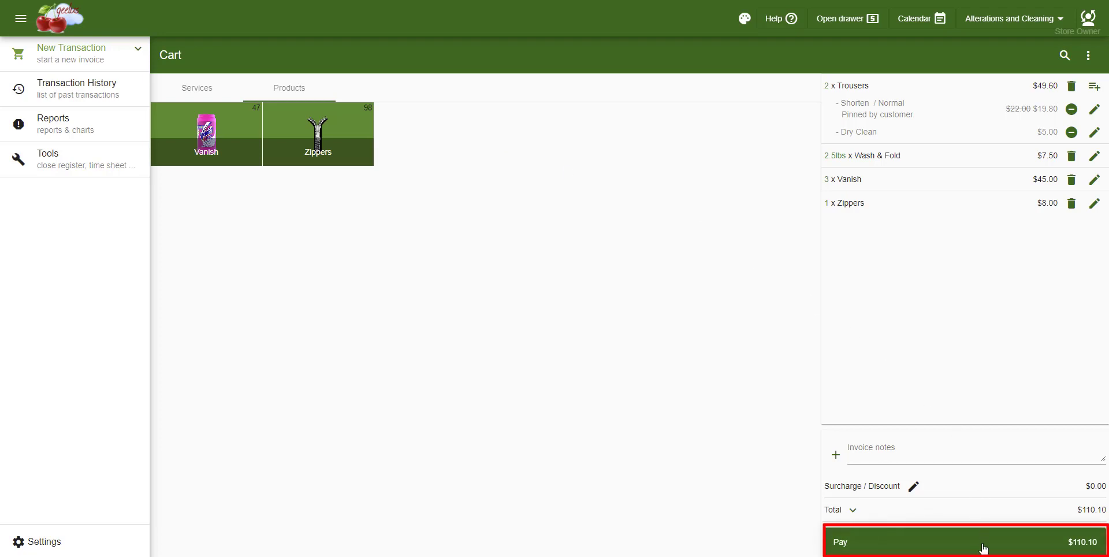
- Proceed to payment and set the order due 15/04/2021 at 12:00 PM
left_click(962, 542)
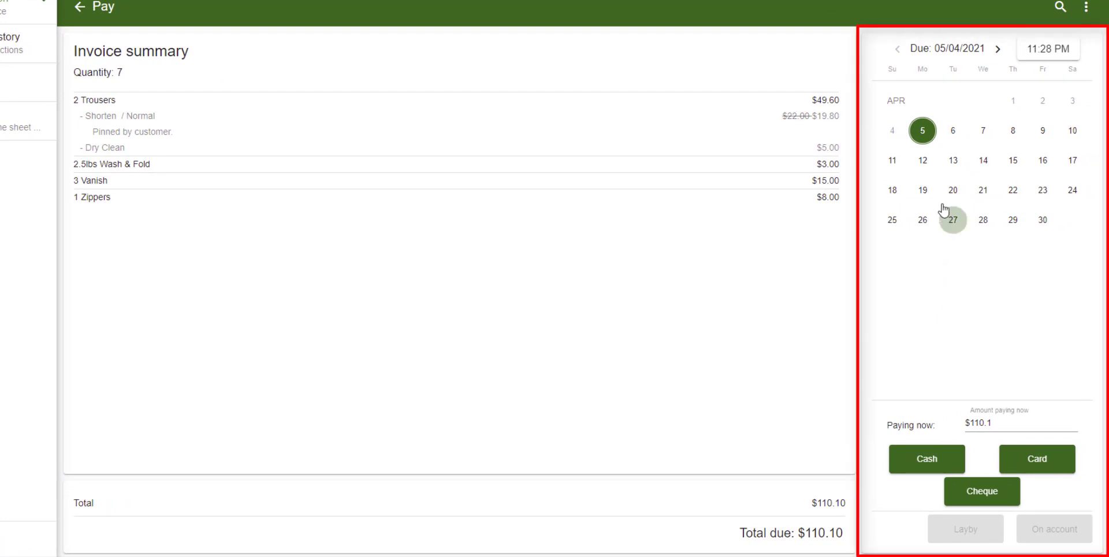
mouse_move(1013, 161)
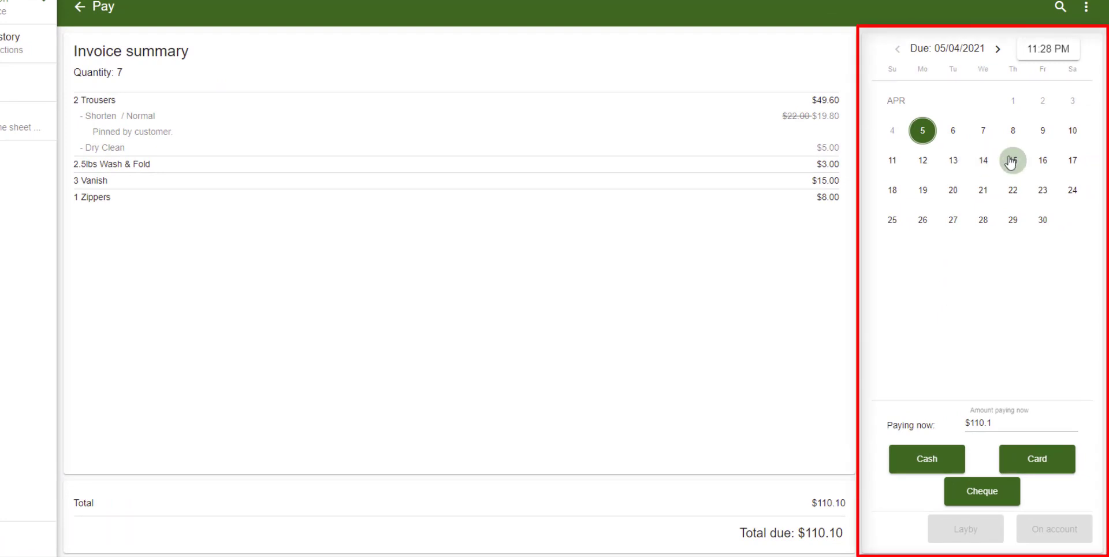
left_click(1012, 160)
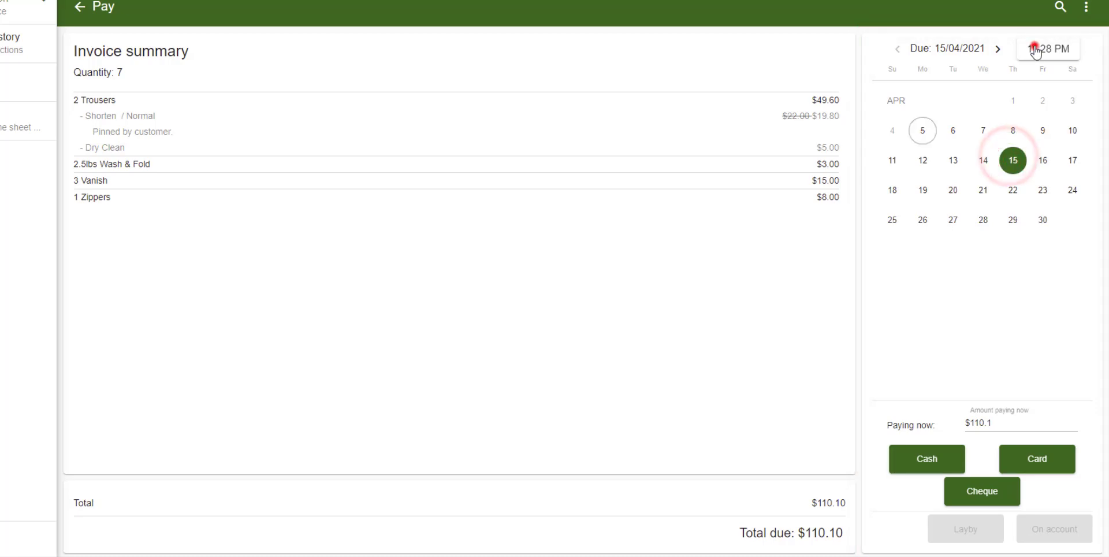
left_click(1049, 48)
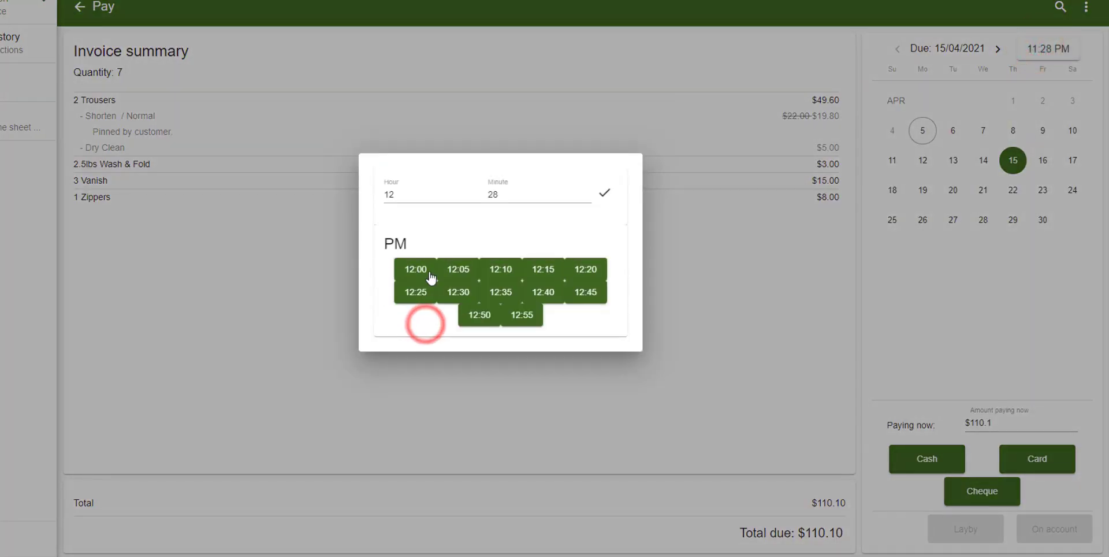
left_click(414, 270)
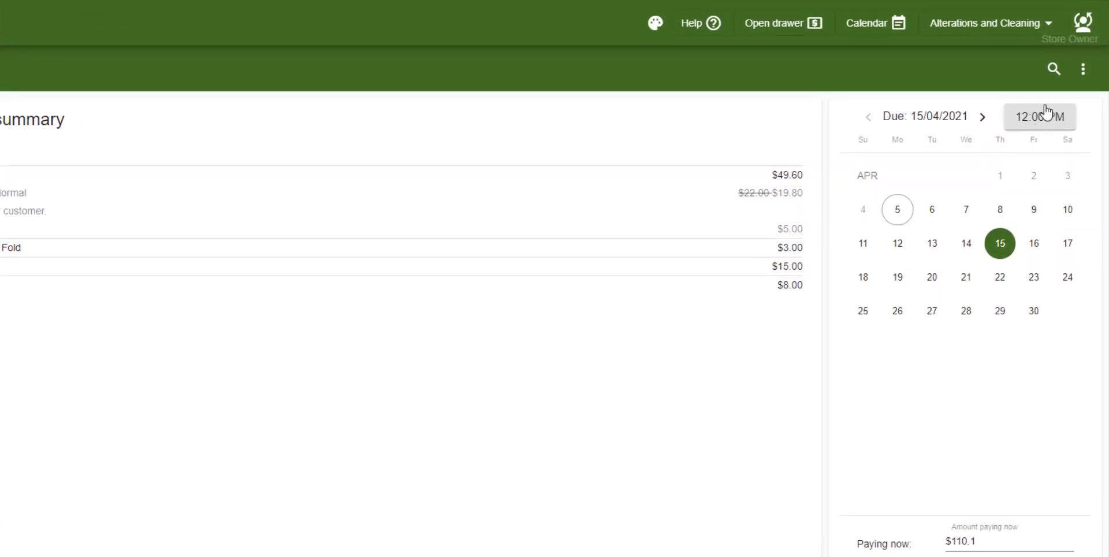
left_click(1054, 68)
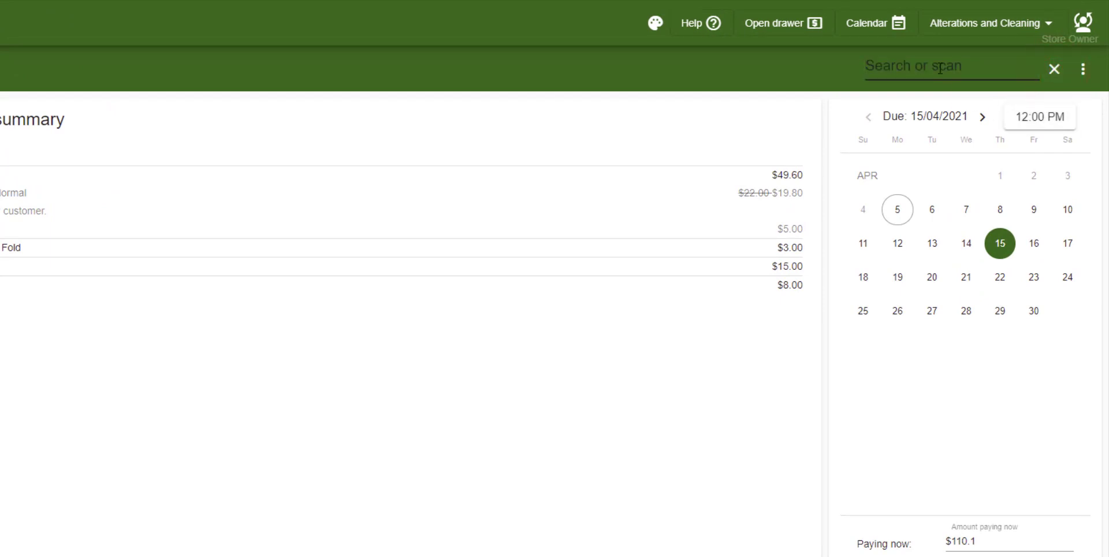
type("Sarah Clint")
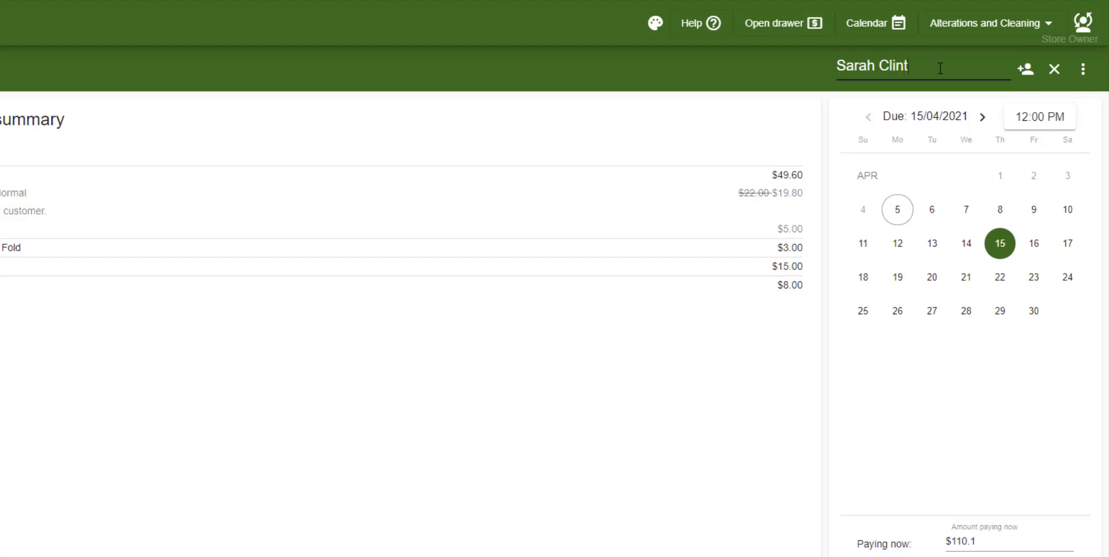
type("on")
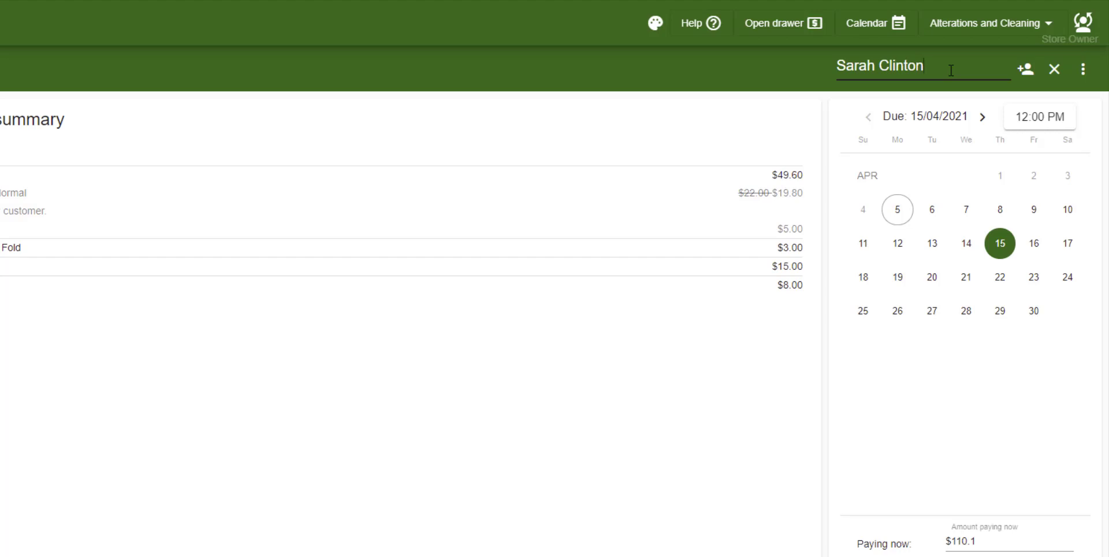
mouse_move(1026, 69)
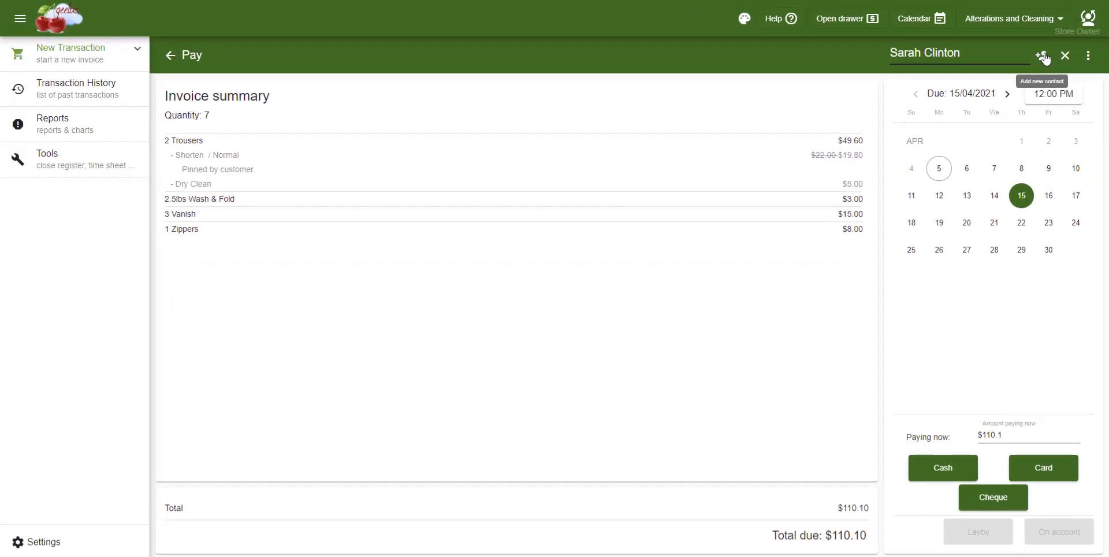
left_click(1042, 55)
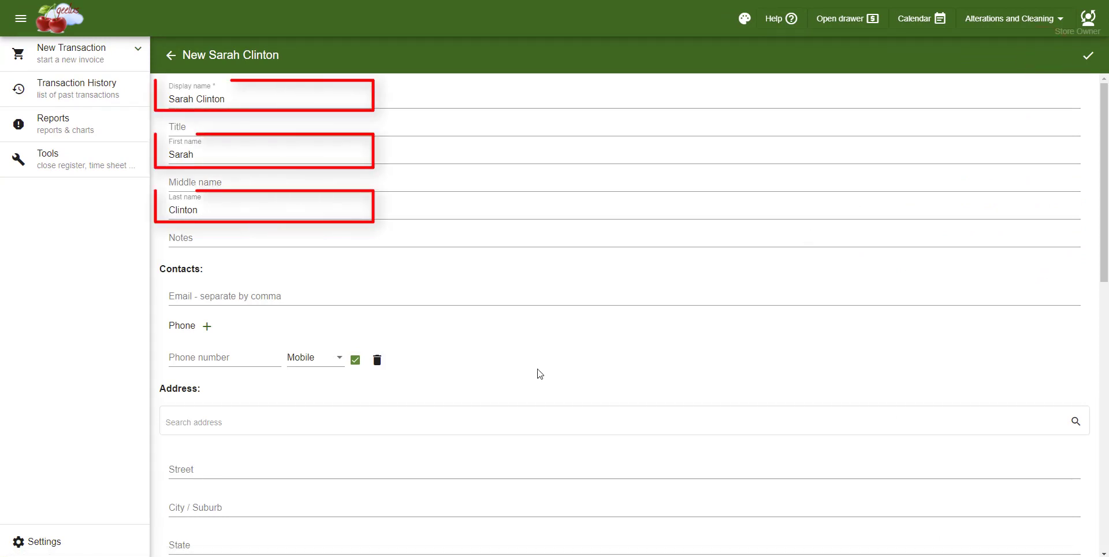
mouse_move(548, 351)
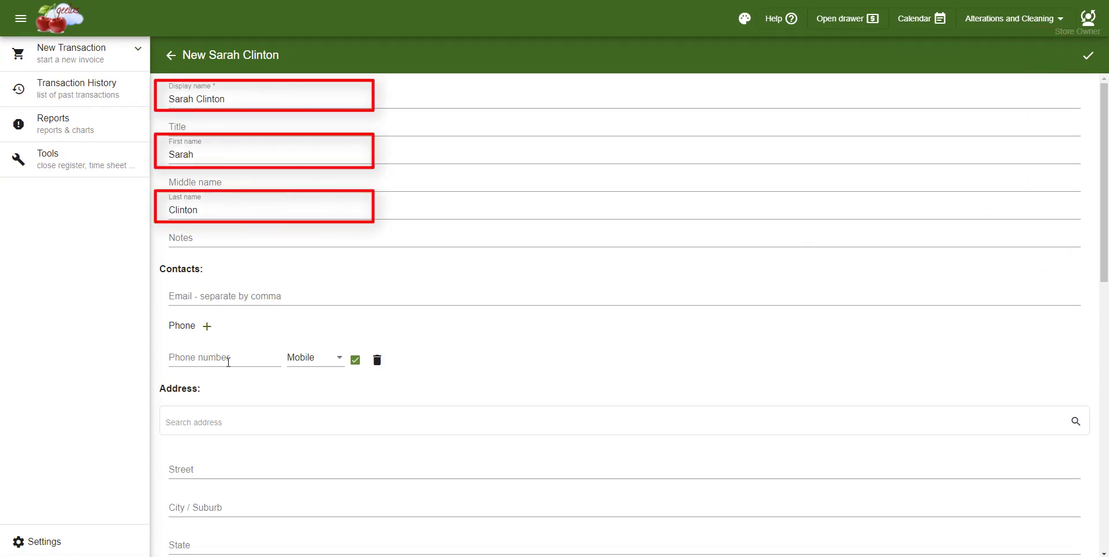
type("65768476")
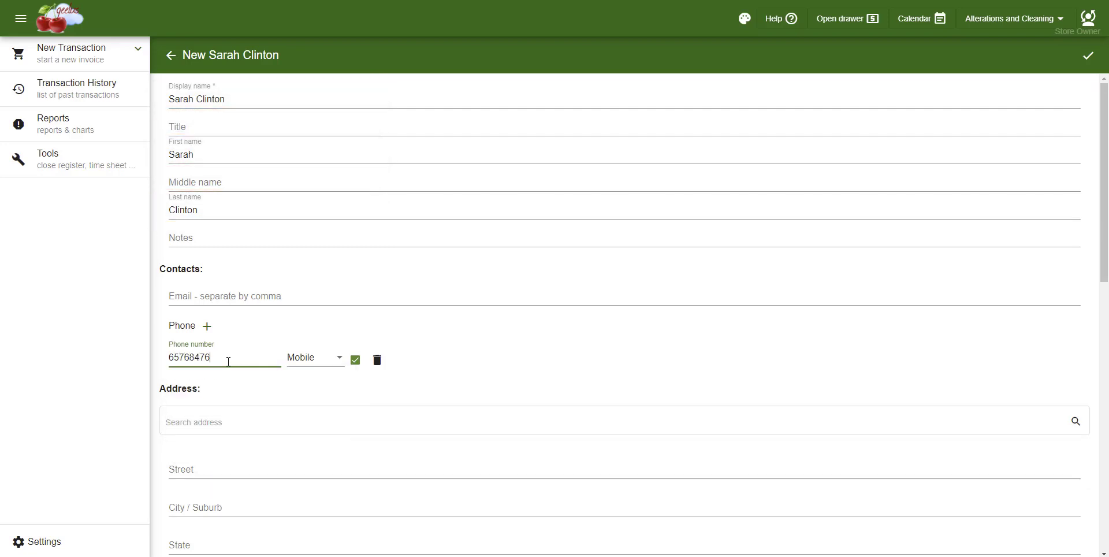
type("846")
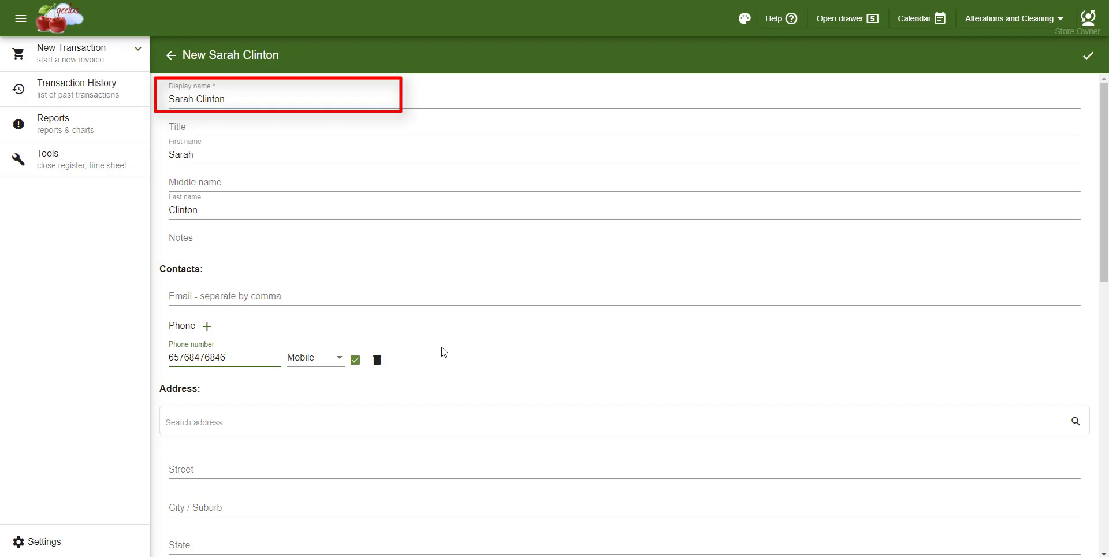
left_click(227, 357)
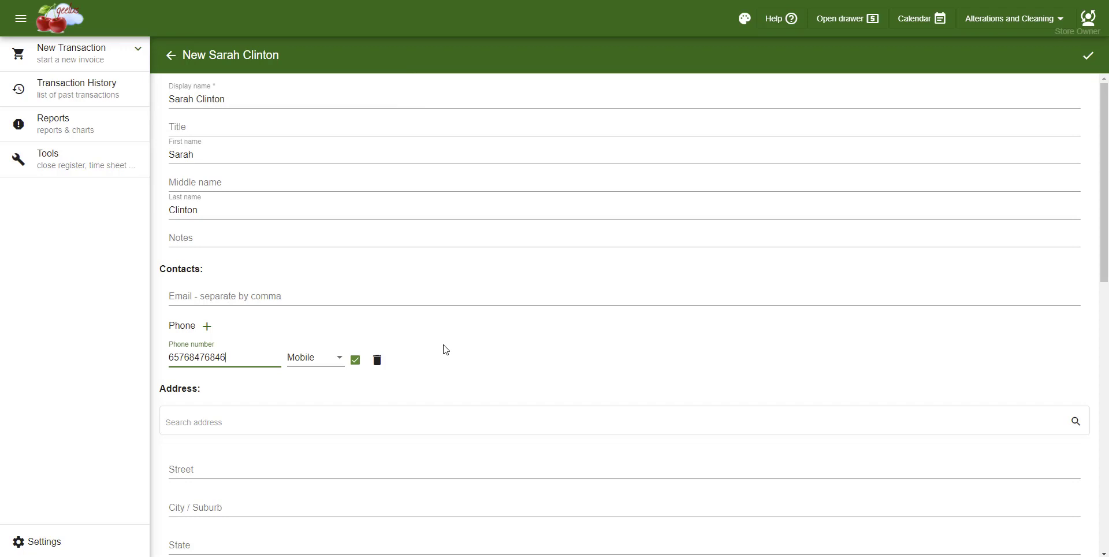
scroll("down", 3)
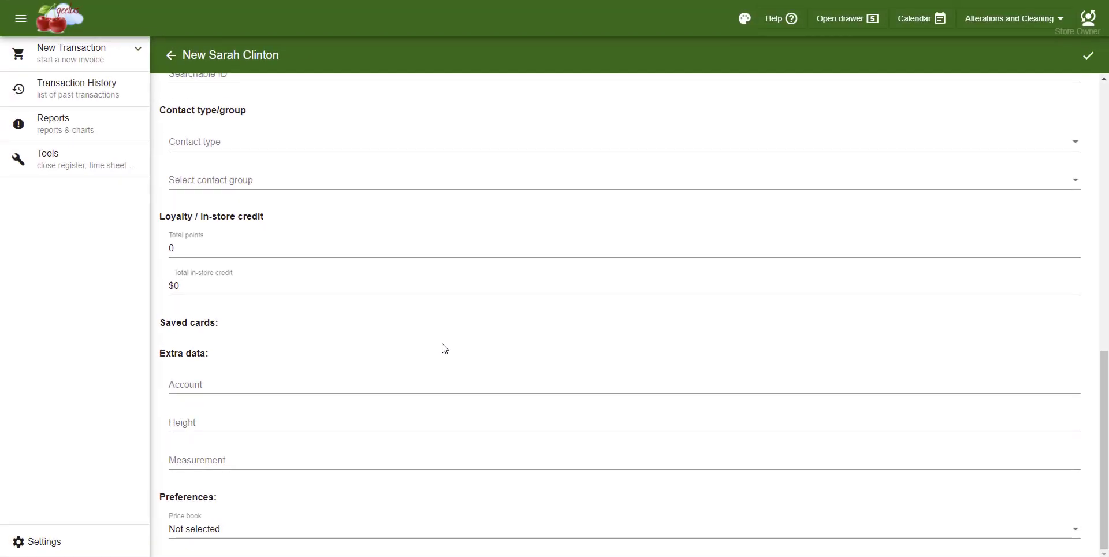
scroll("up", 3)
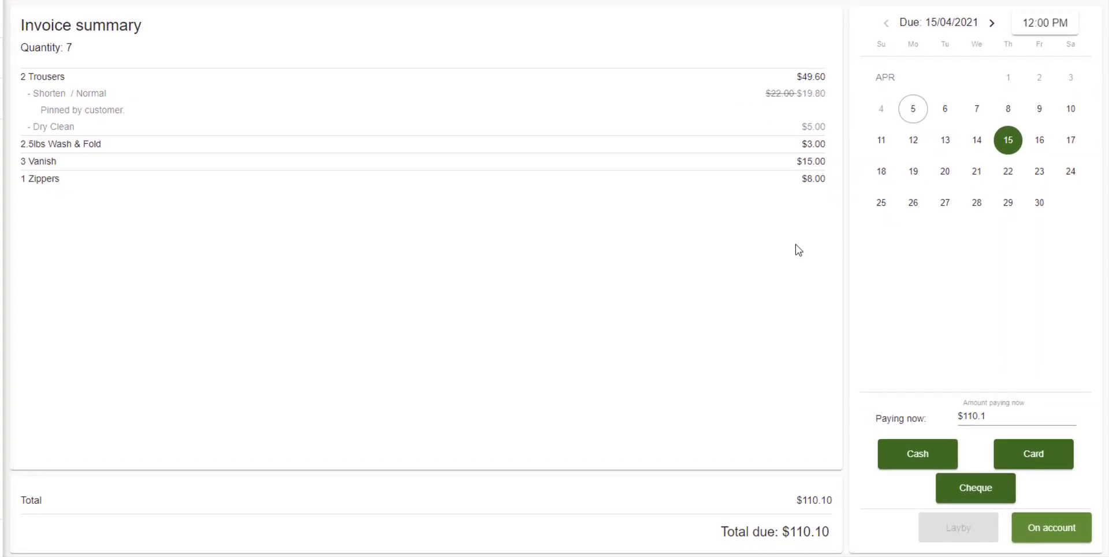
- Record $100 paid now in cash, leaving $10.10 due
left_click(990, 416)
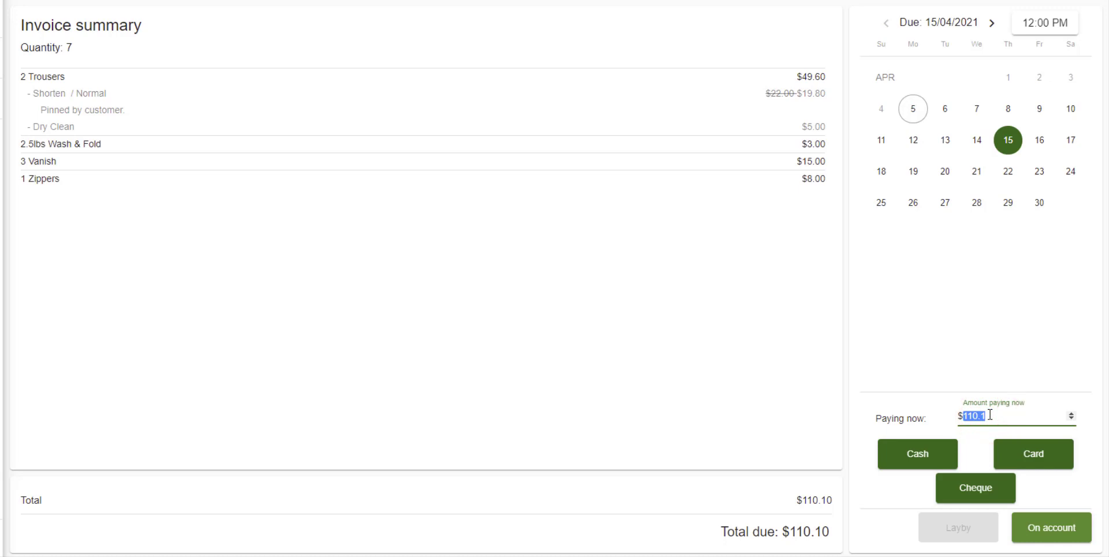
type("1")
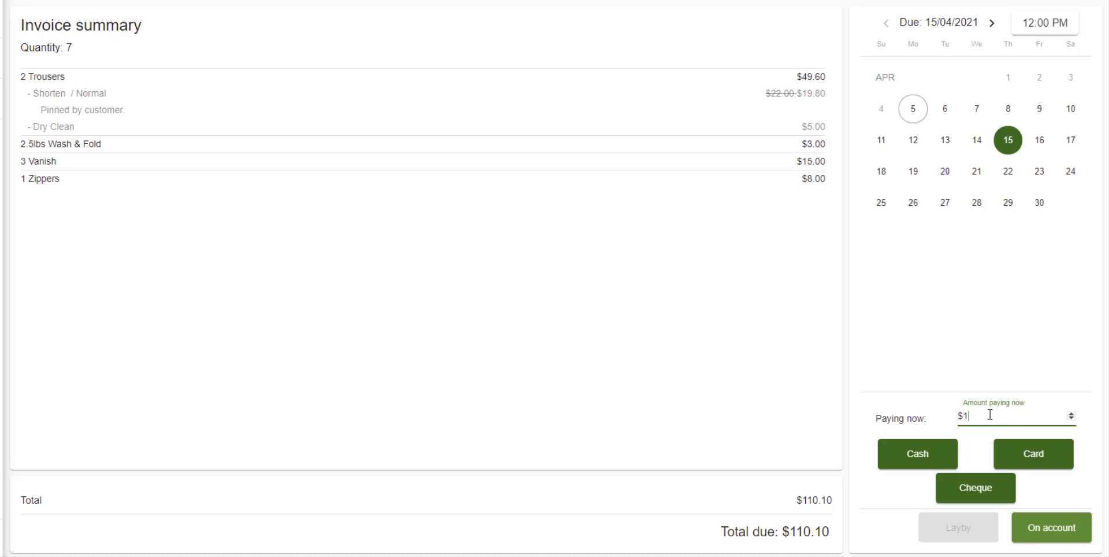
type("00")
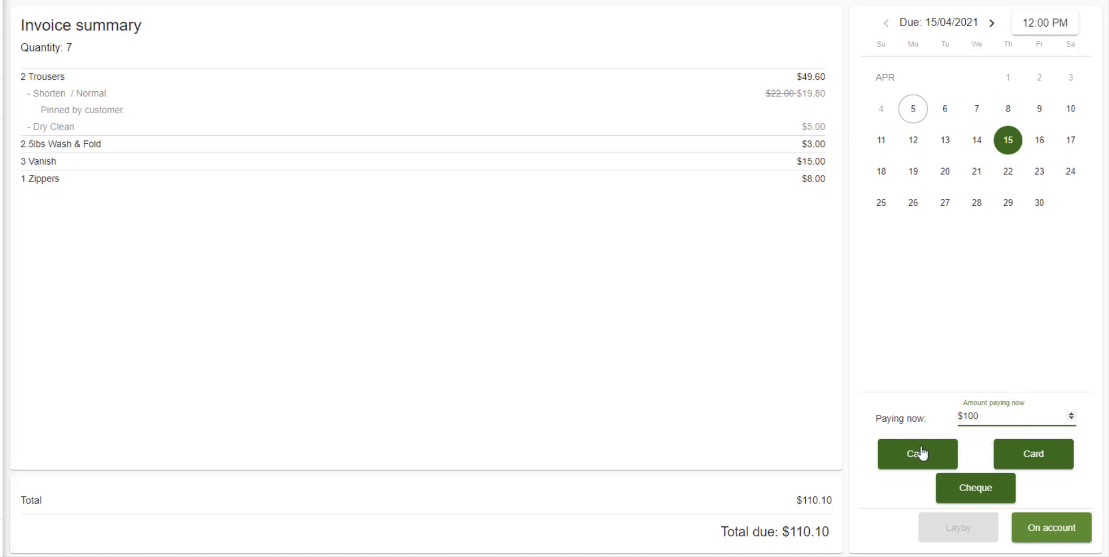
left_click(916, 454)
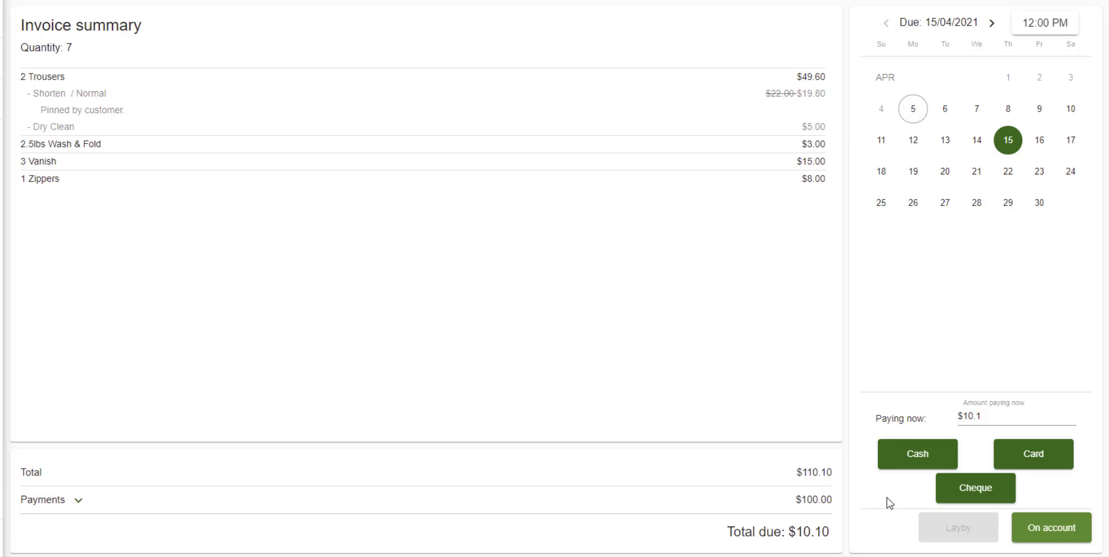
mouse_move(885, 507)
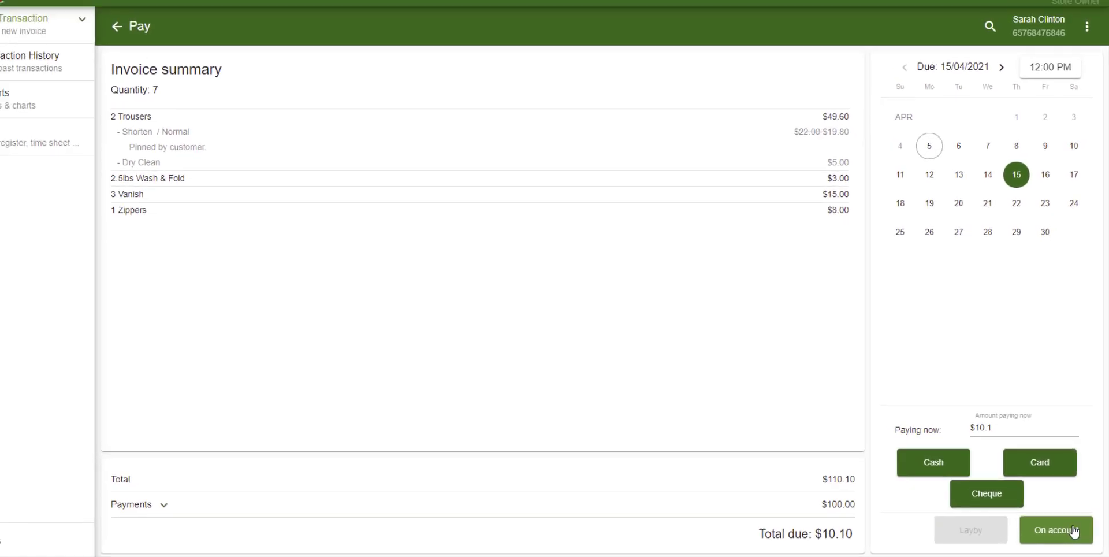
left_click(1055, 530)
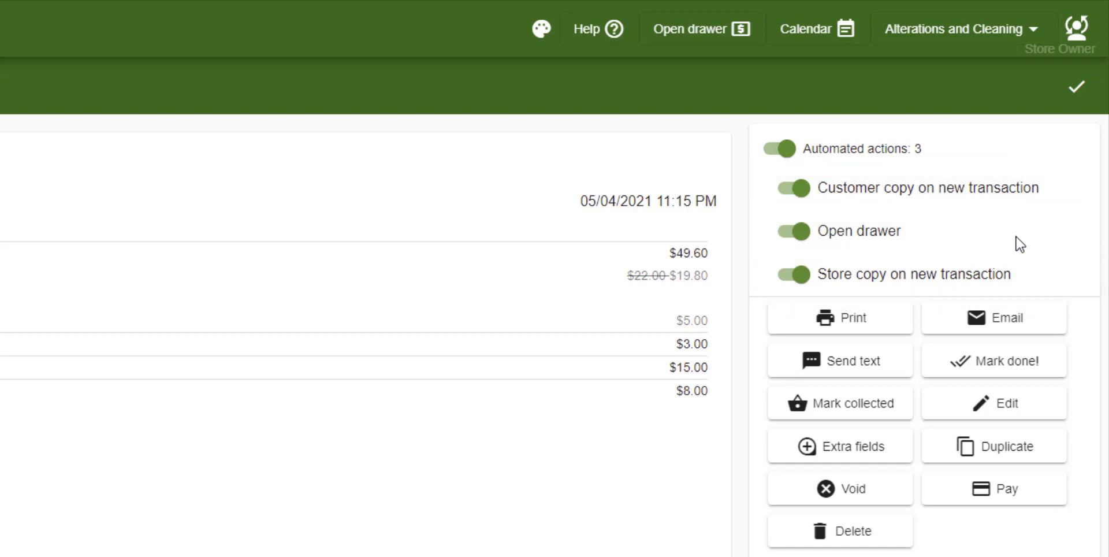
- Finish the transaction summary and return to an empty cart
left_click(793, 231)
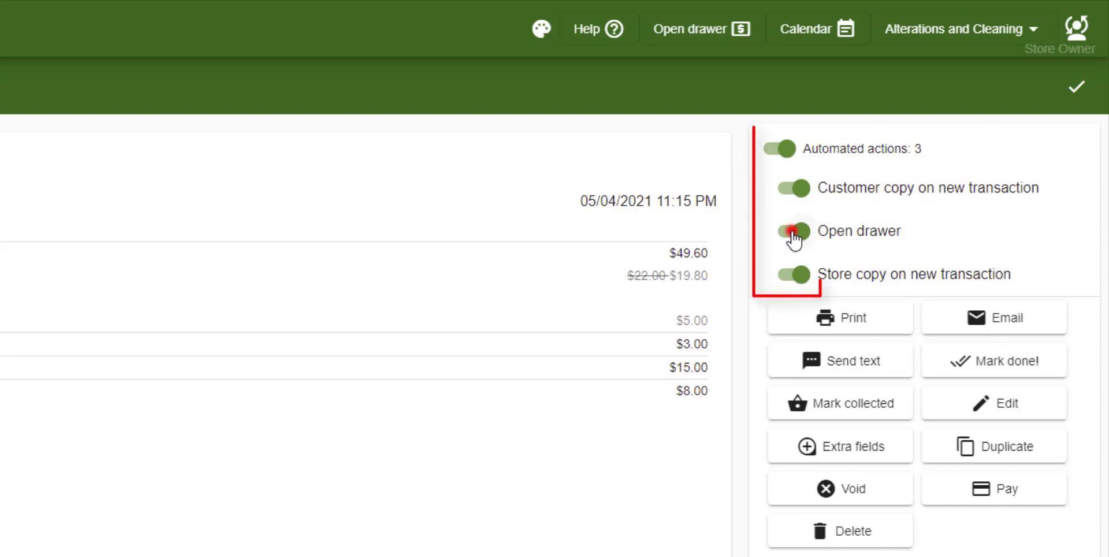
left_click(793, 231)
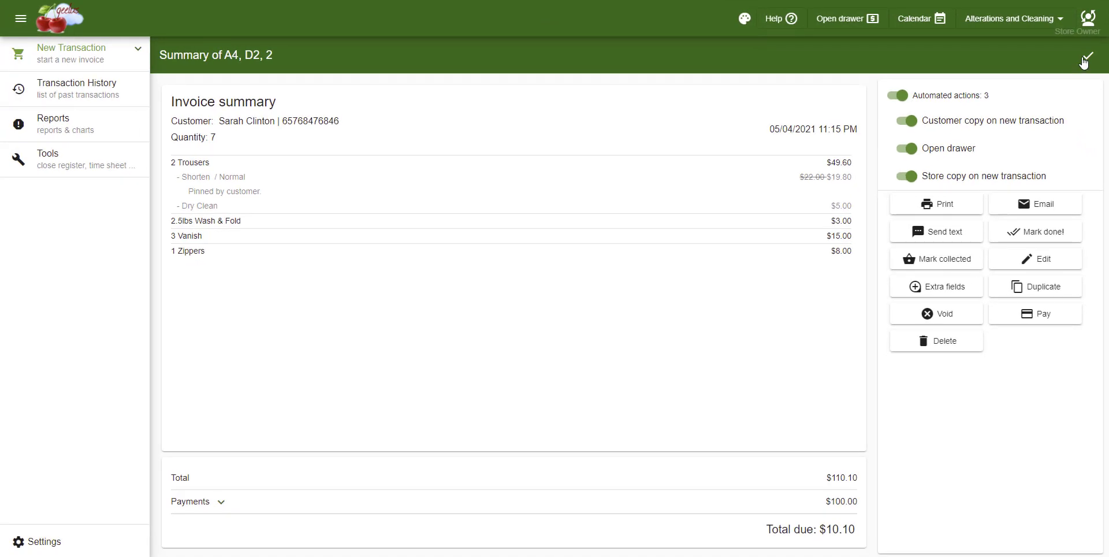
left_click(1087, 60)
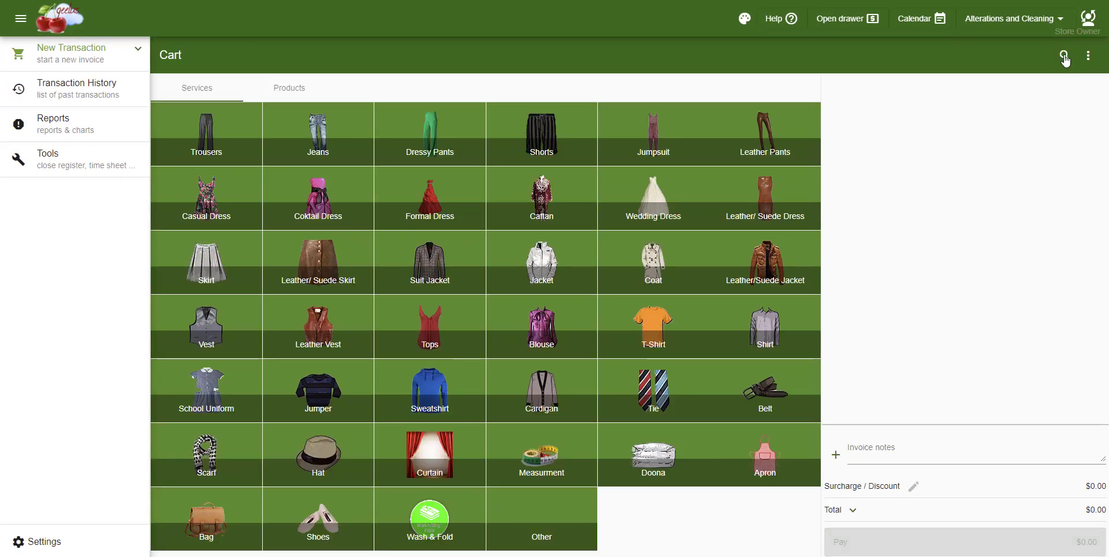
mouse_move(1042, 75)
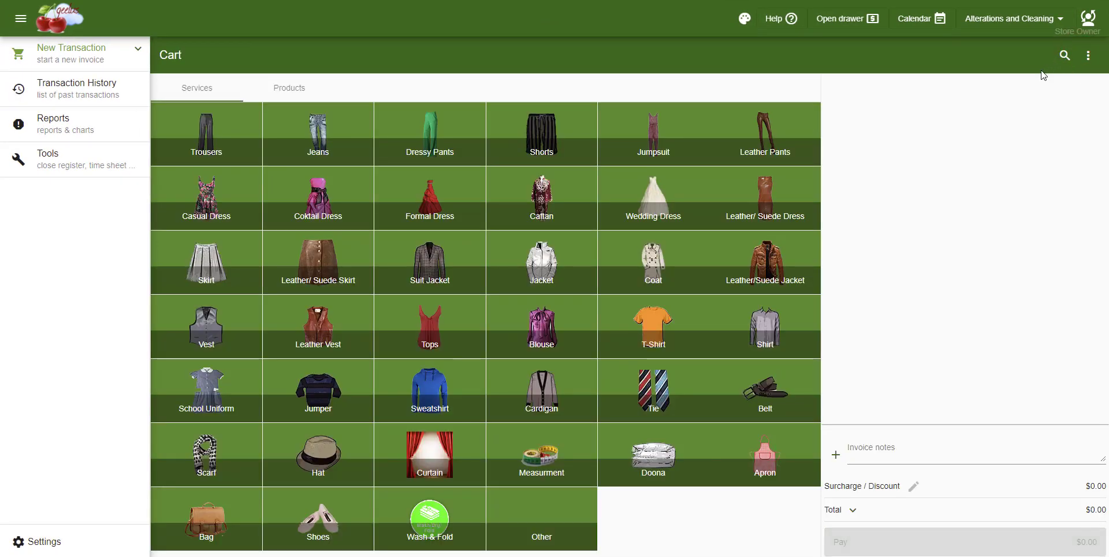